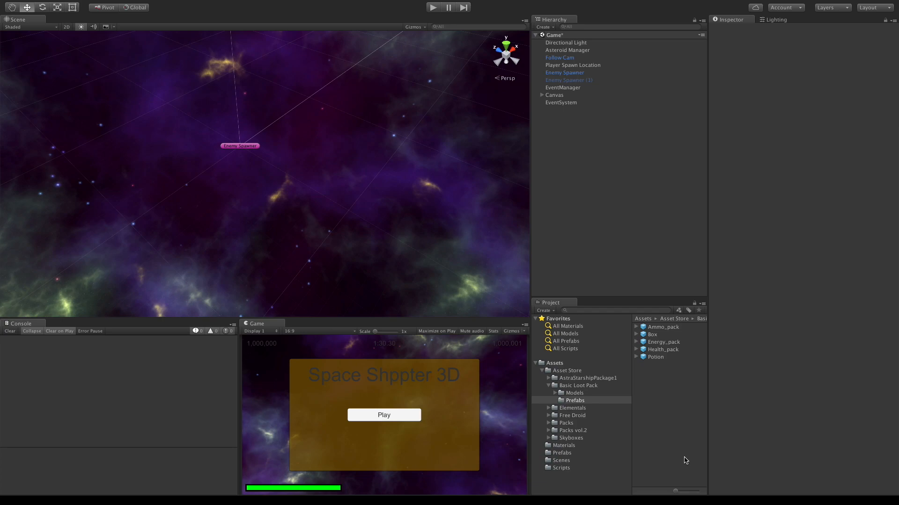
# Preview the Potion and Health_pack prefabs in the loot pack's prefabs folder.
pyautogui.click(655, 356)
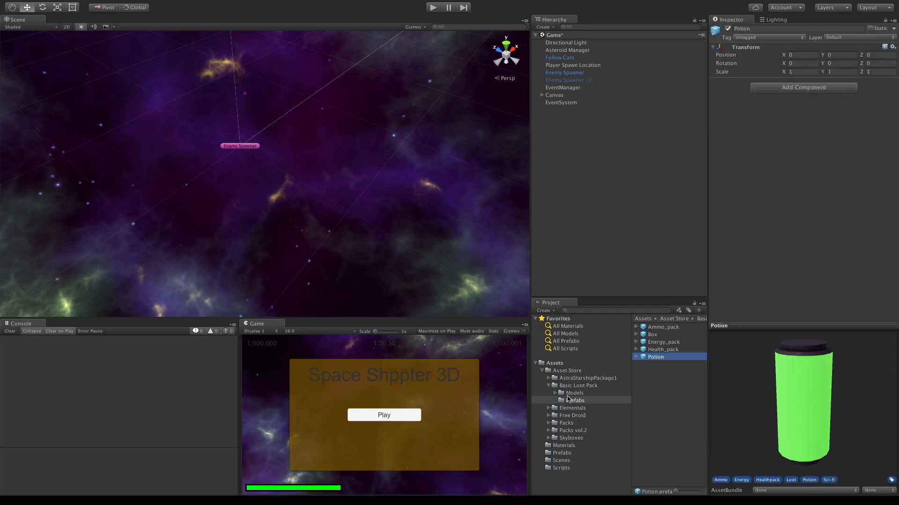
pyautogui.click(575, 399)
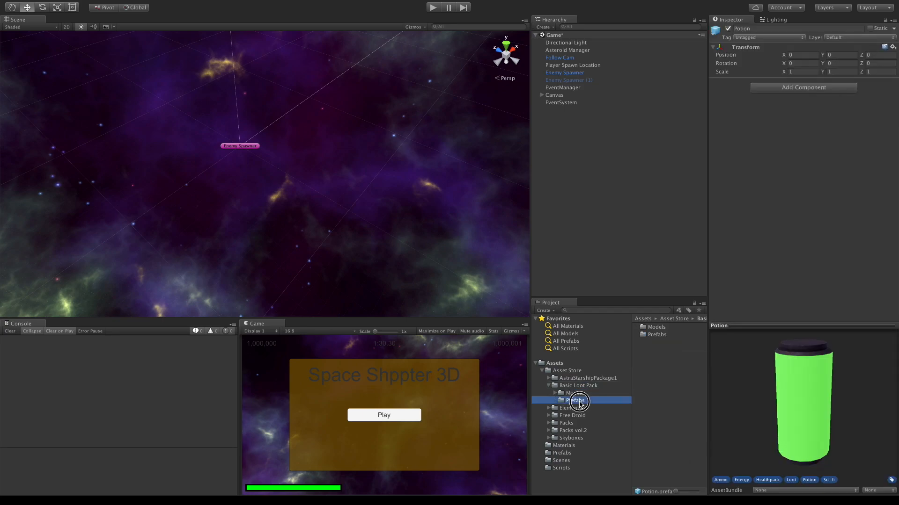
pyautogui.click(575, 400)
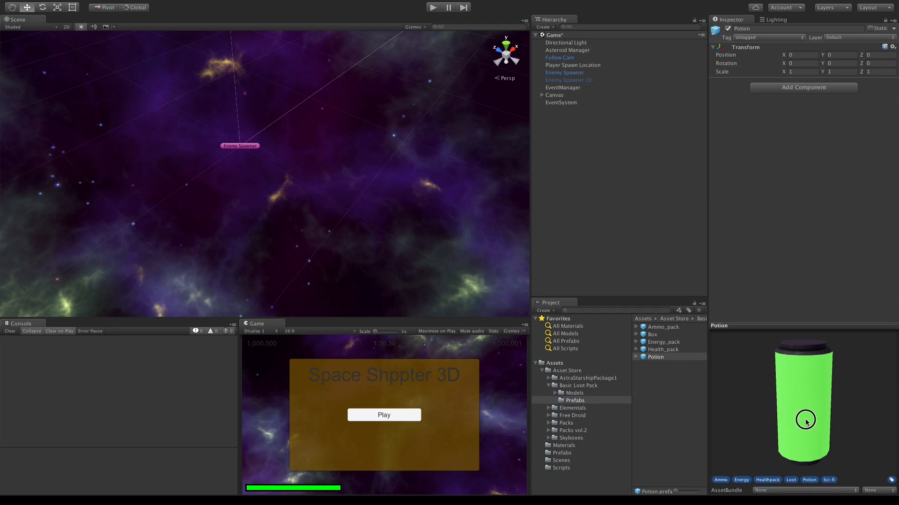
pyautogui.click(663, 350)
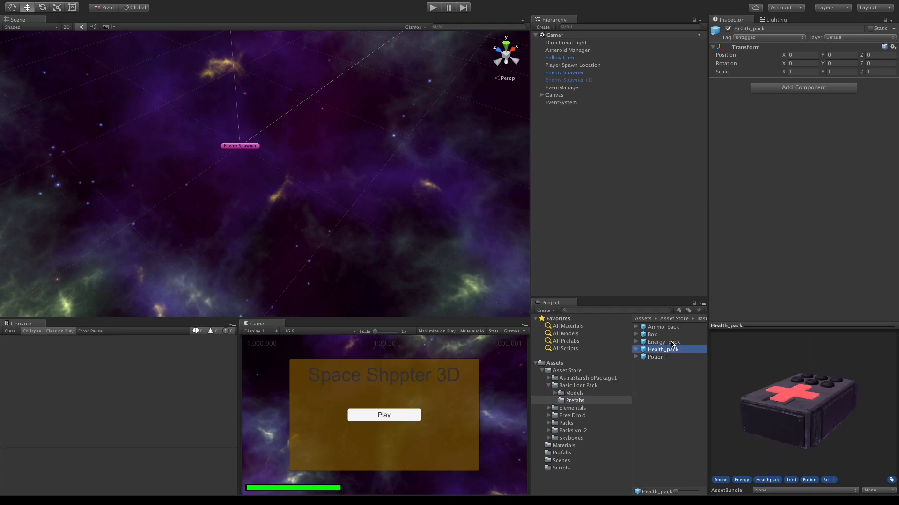
pyautogui.click(655, 357)
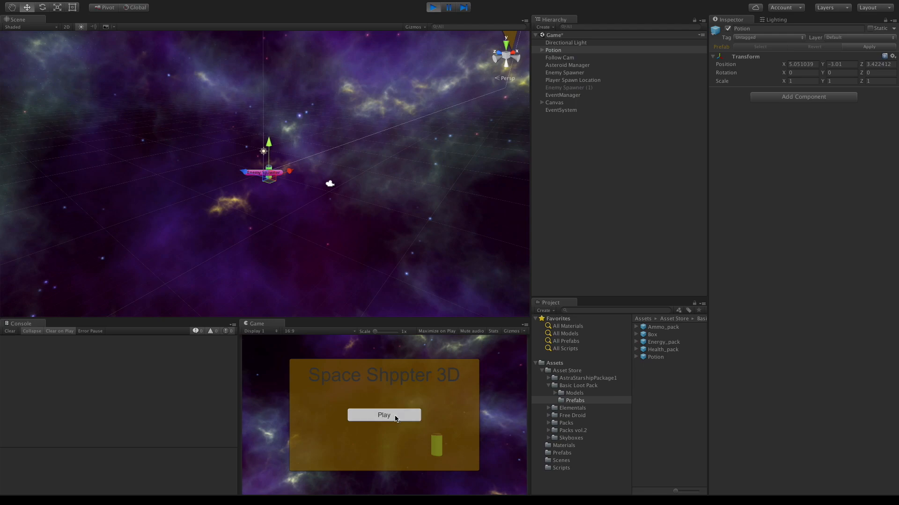
# Start a round and raise the running Potion's scale to 2, then 3.
pyautogui.click(384, 414)
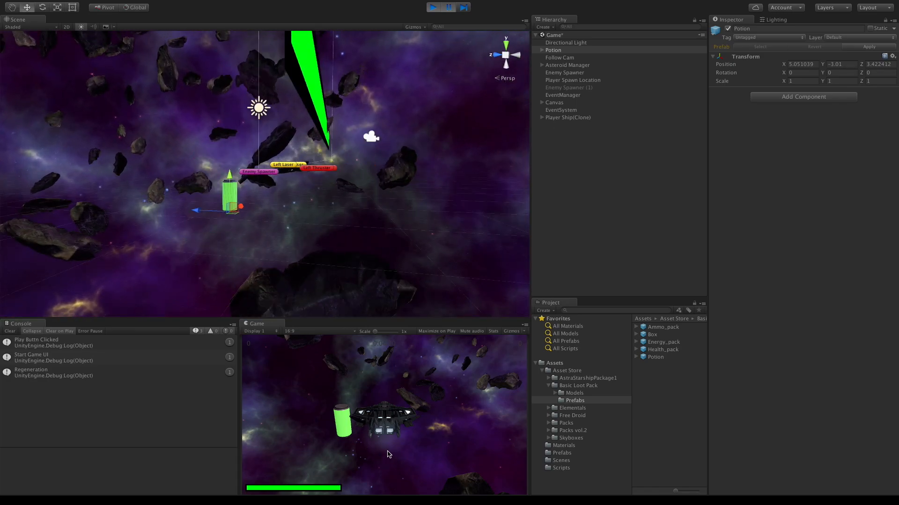
pyautogui.click(553, 50)
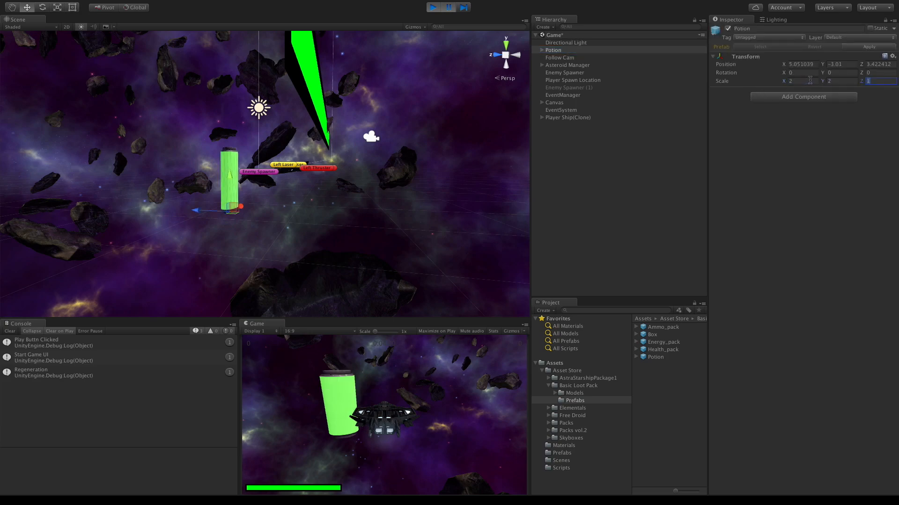
pyautogui.write('2')
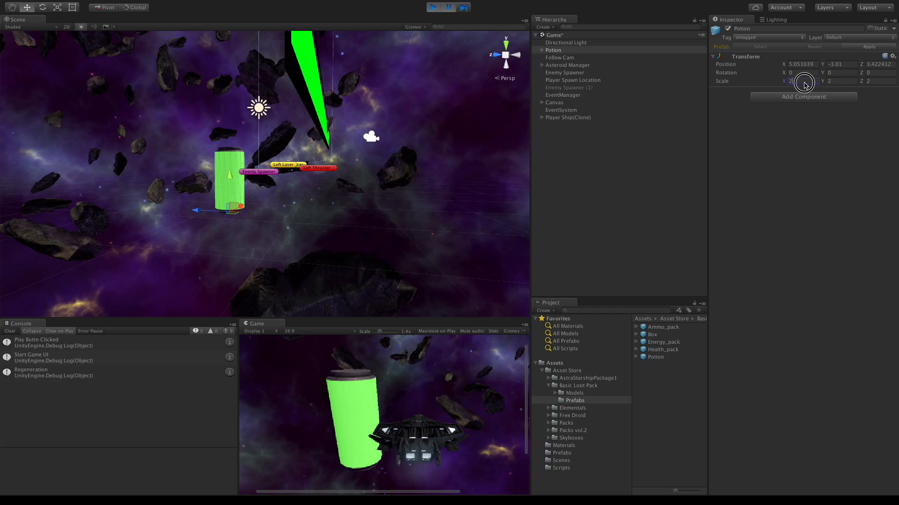
pyautogui.write('3')
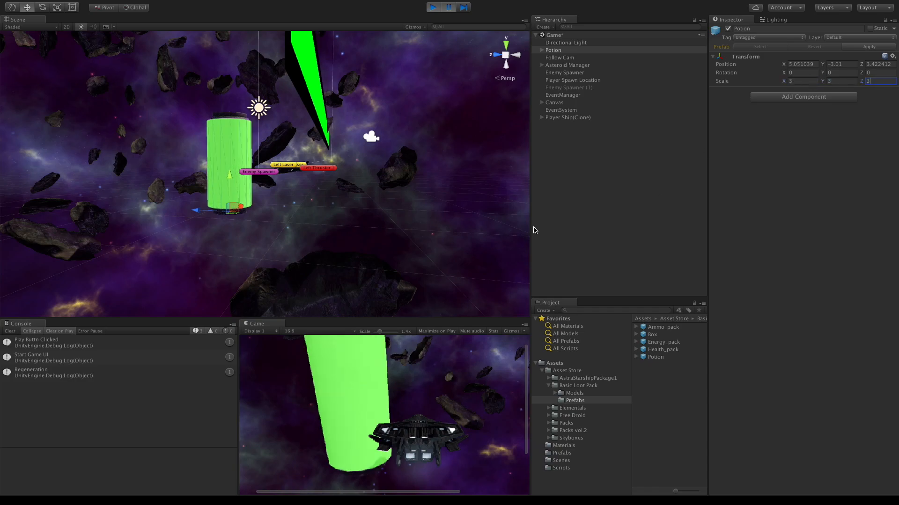
pyautogui.moveTo(388, 254)
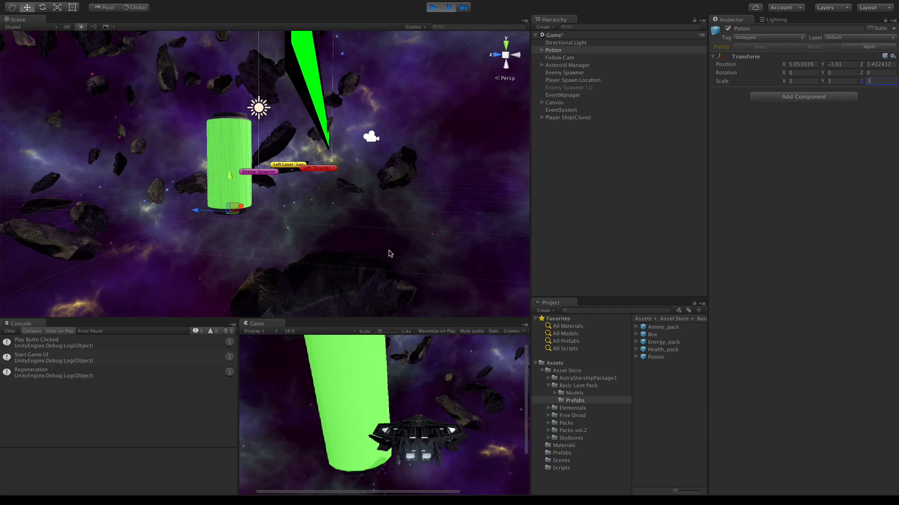
pyautogui.moveTo(715, 177)
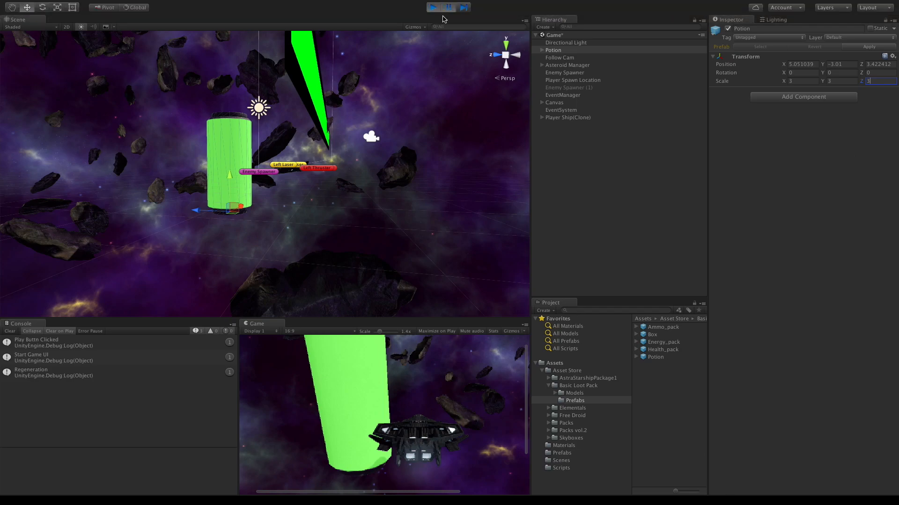
# Stop the game and give the Potion prefab itself a scale of 3, 3, 3.
pyautogui.click(433, 6)
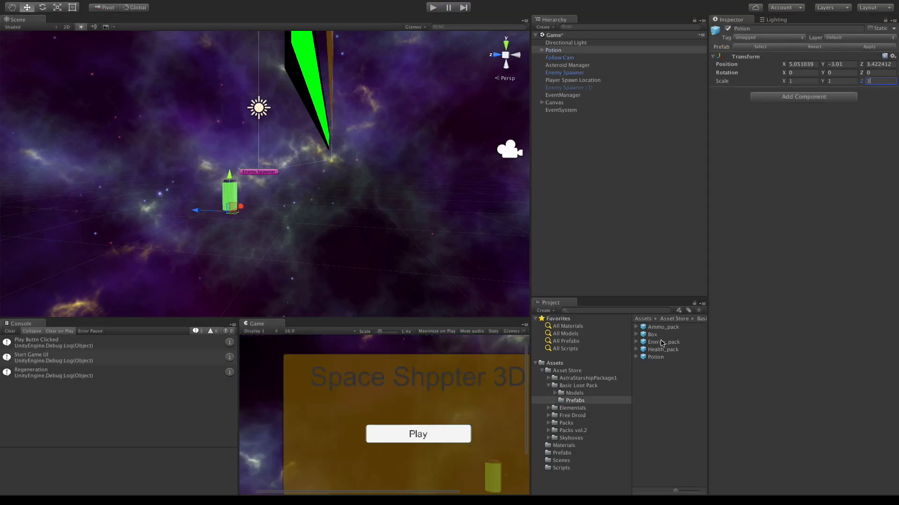
pyautogui.click(655, 357)
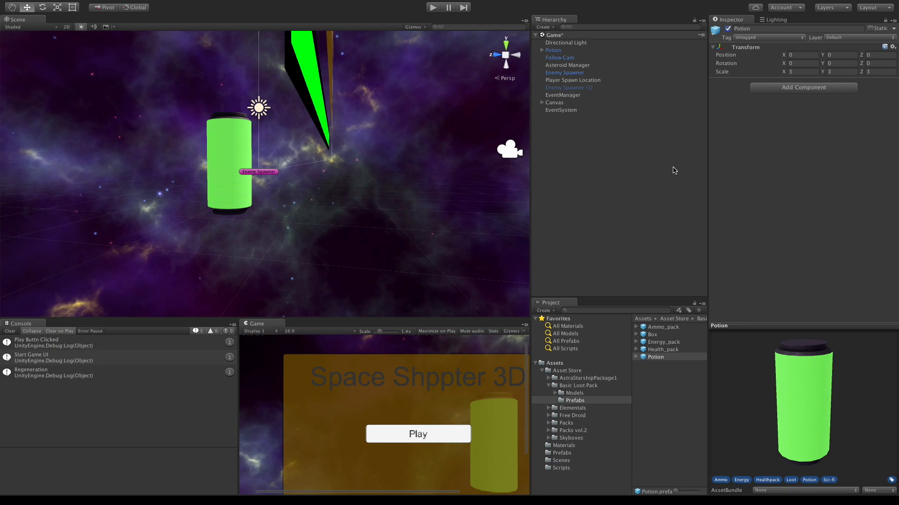
pyautogui.moveTo(625, 236)
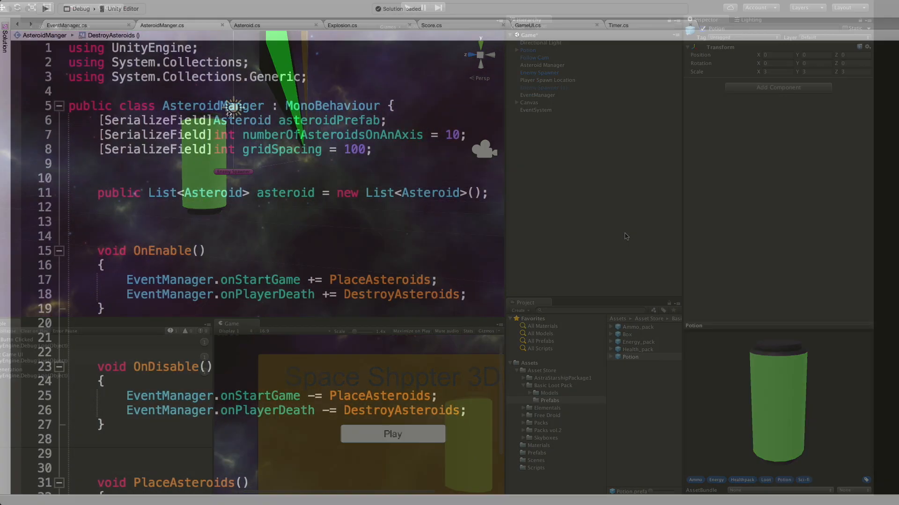
# Declare [SerializeField] GameObject pickupPrefab; on a new line below the asteroid prefab field.
pyautogui.click(389, 121)
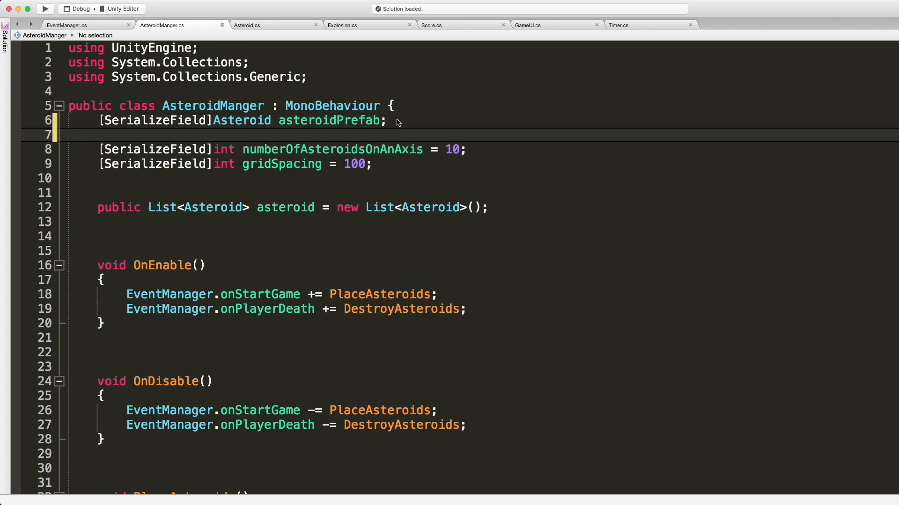
pyautogui.write('[SerializeField]')
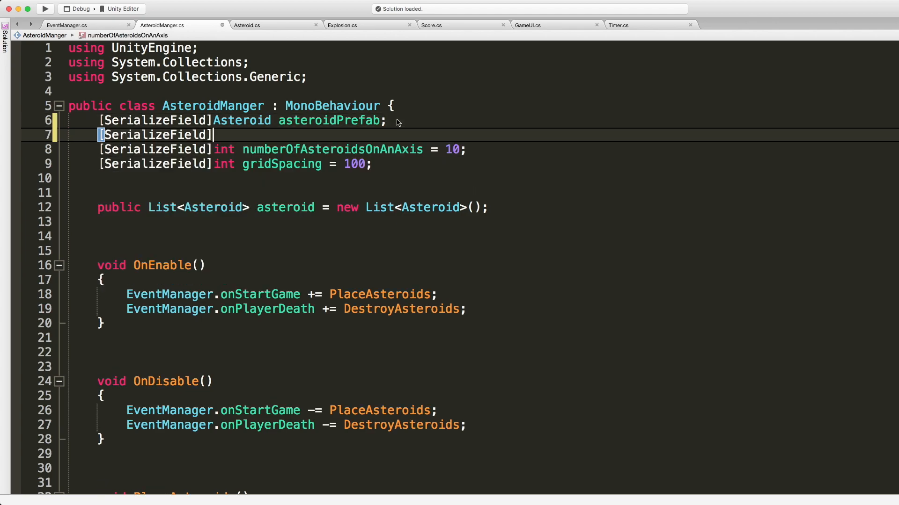
pyautogui.write('GameObject')
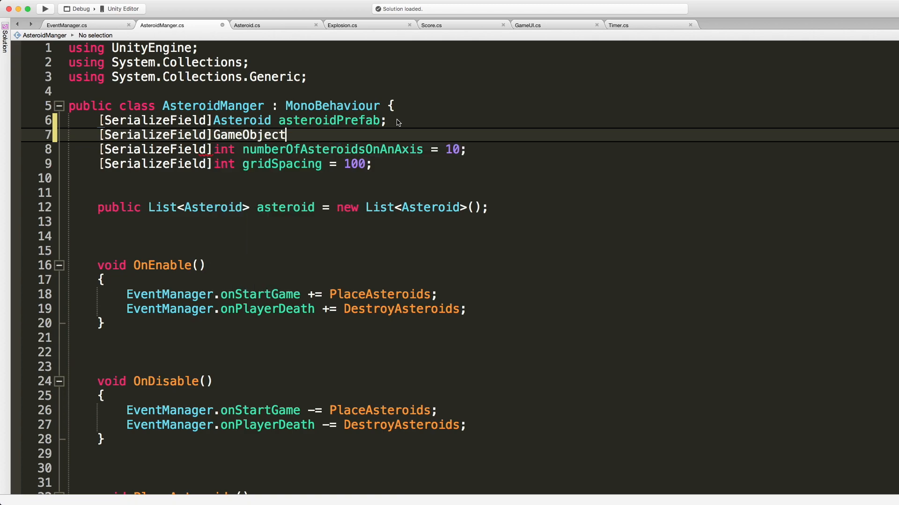
pyautogui.write('p')
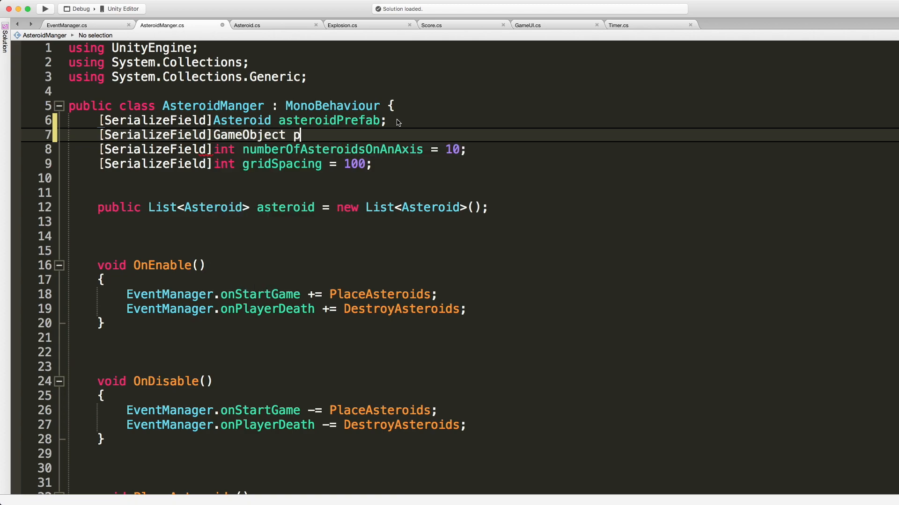
pyautogui.write('ickup')
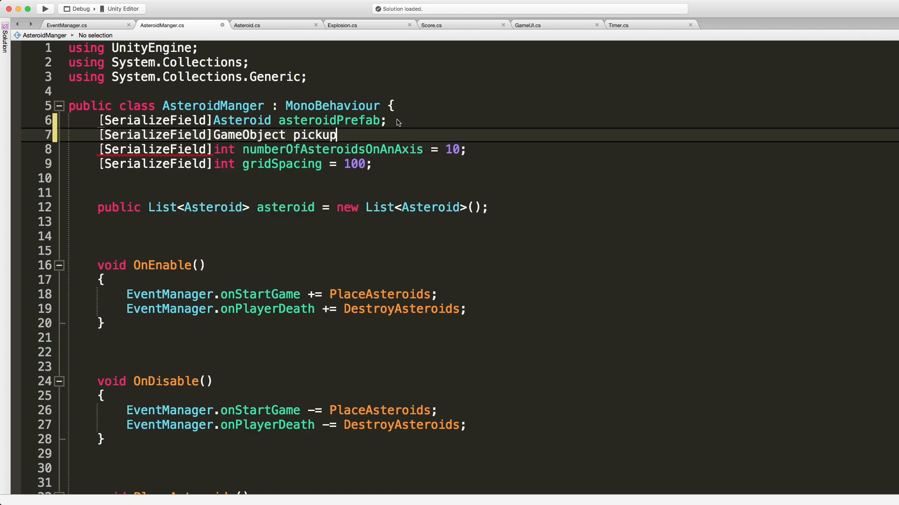
pyautogui.write('Prefab;')
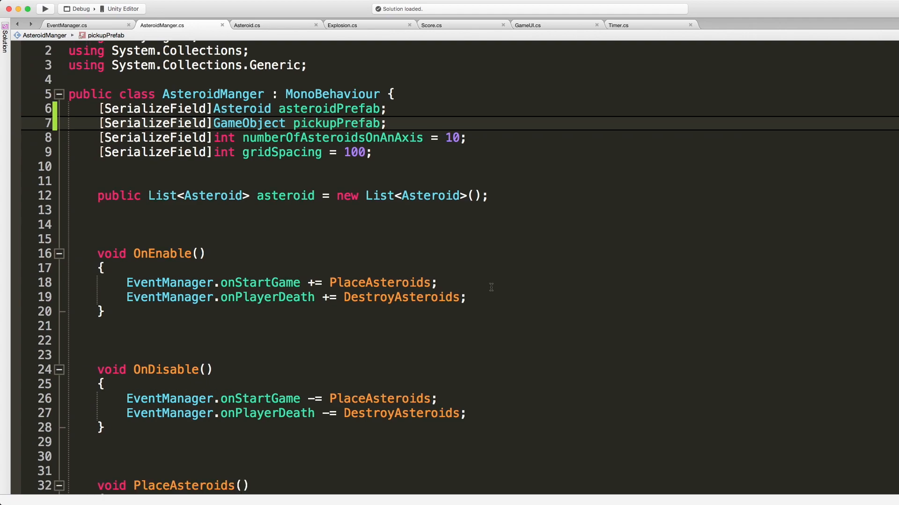
# Scroll down to the InstantiateAsteroid method and its parameterless copy below it.
pyautogui.scroll(-3)
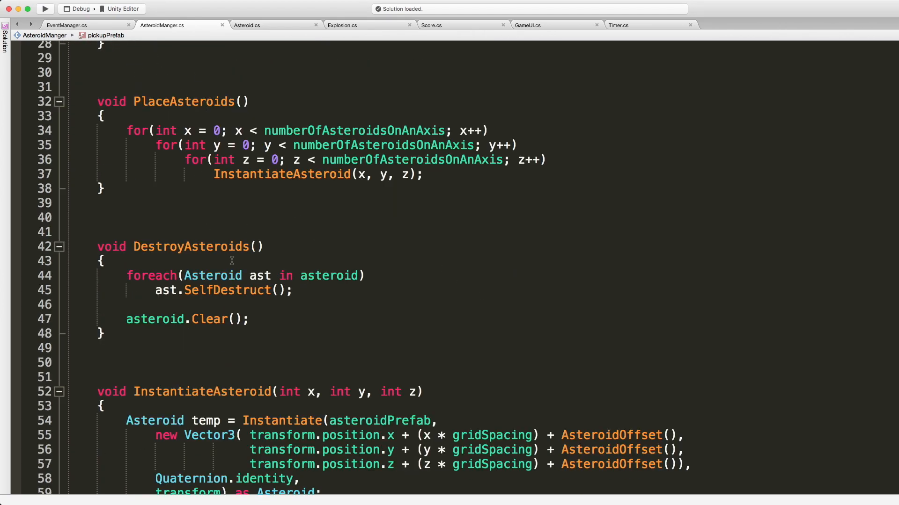
pyautogui.scroll(-3)
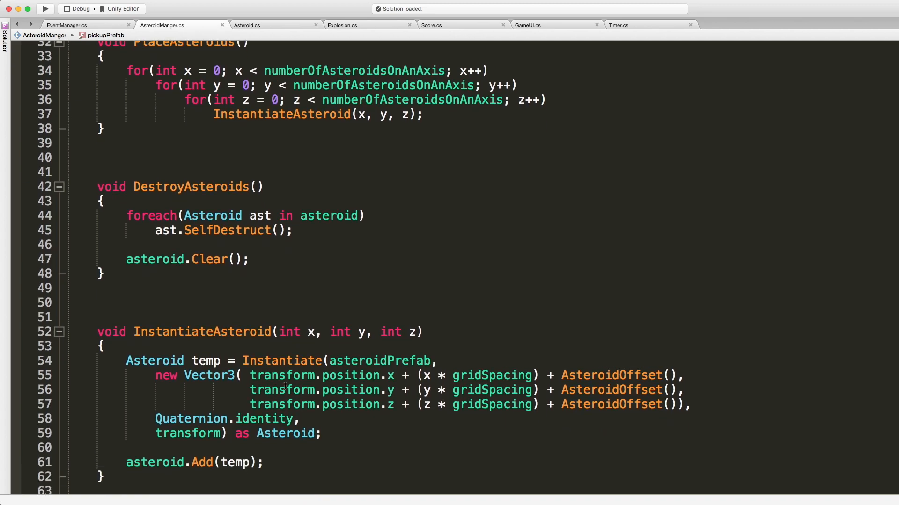
pyautogui.scroll(-3)
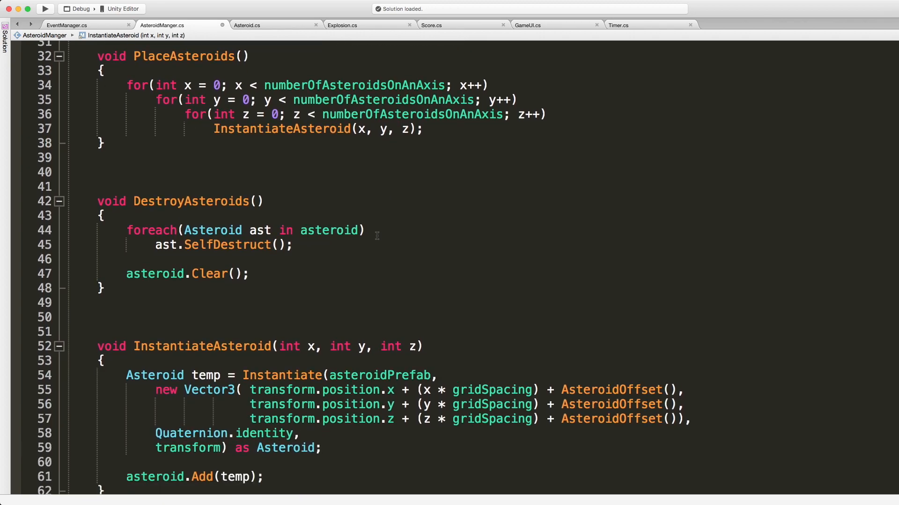
pyautogui.scroll(-3)
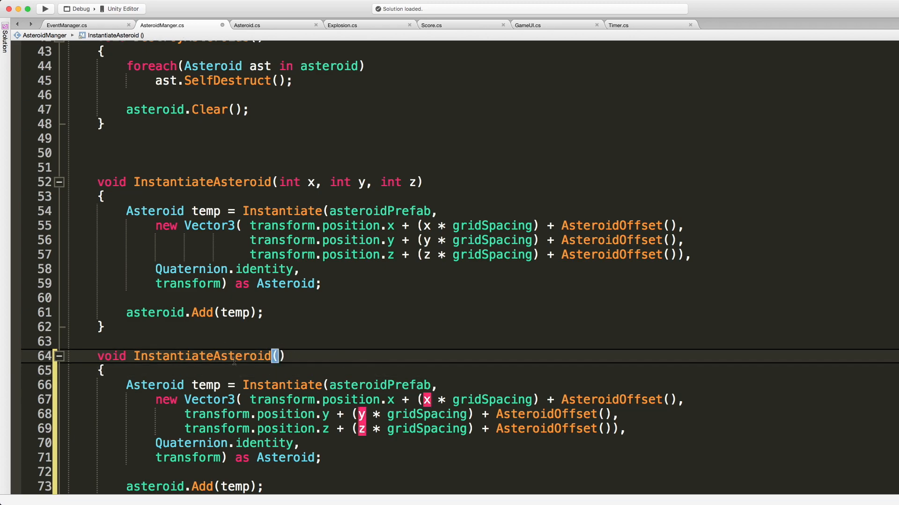
# Name the copy PlacePickup and declare rnd = Random.Range(0, asteroid.Count).
pyautogui.write('PlacePickup(')
pyautogui.write('Transform')
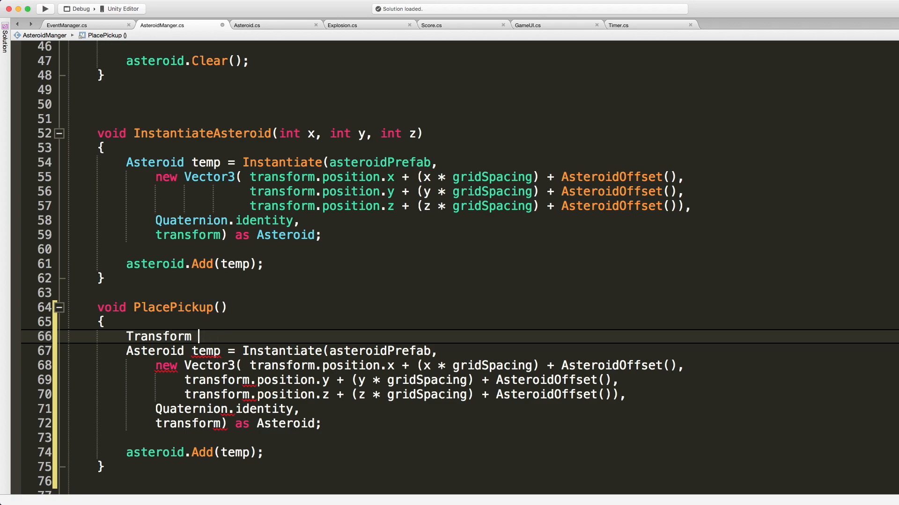
pyautogui.write('rnd')
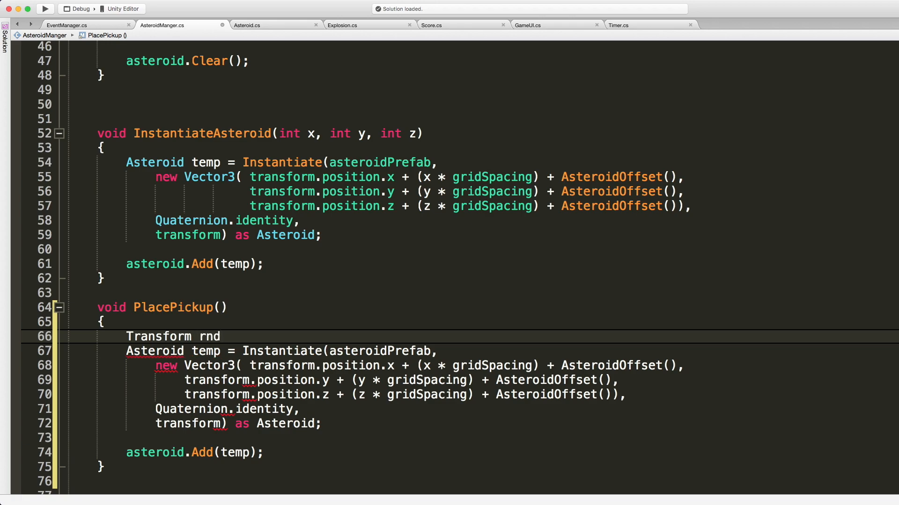
pyautogui.write('= Rand')
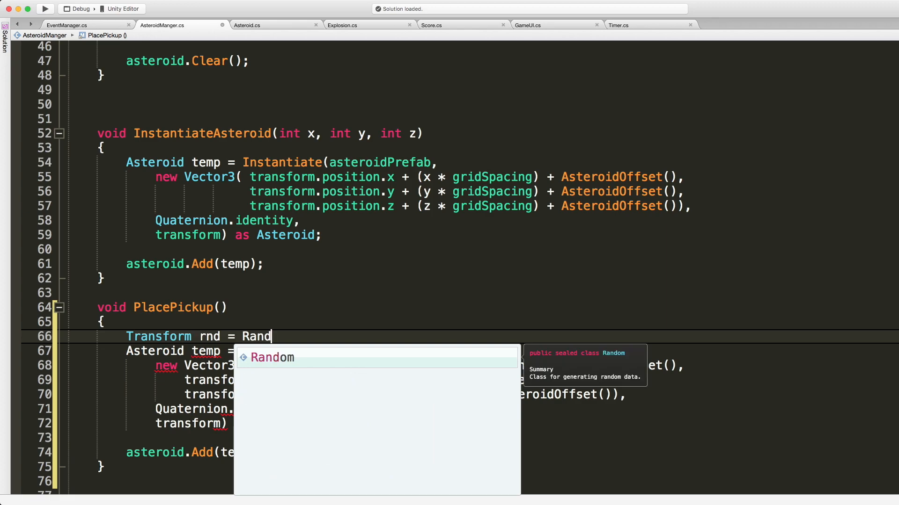
pyautogui.write('.Range(')
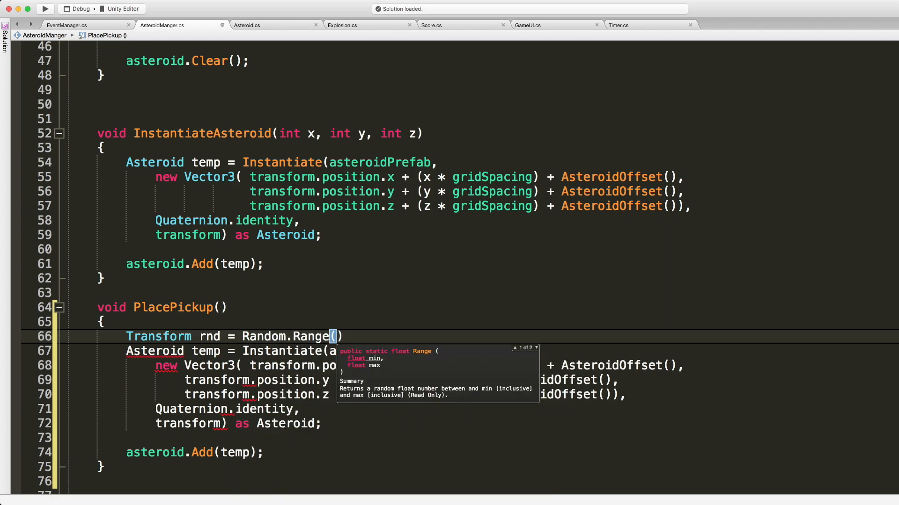
pyautogui.write('0, asteroid')
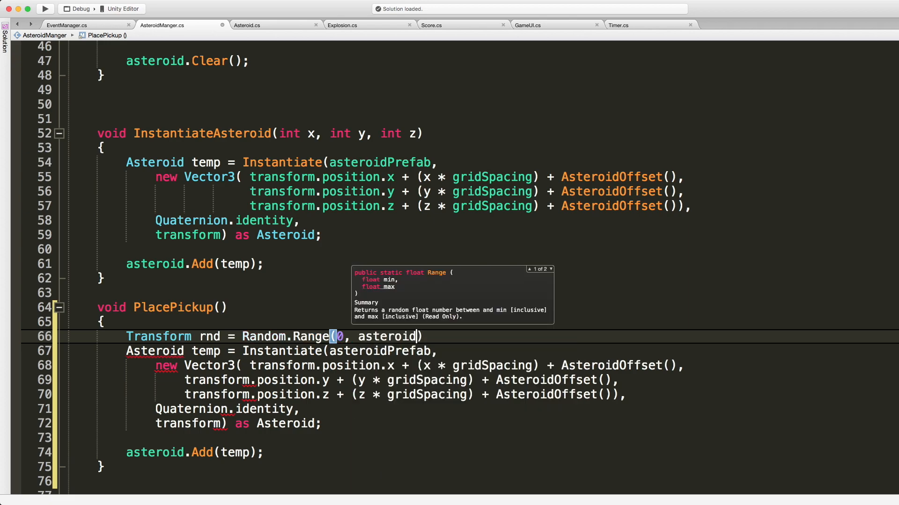
pyautogui.write('.Count')
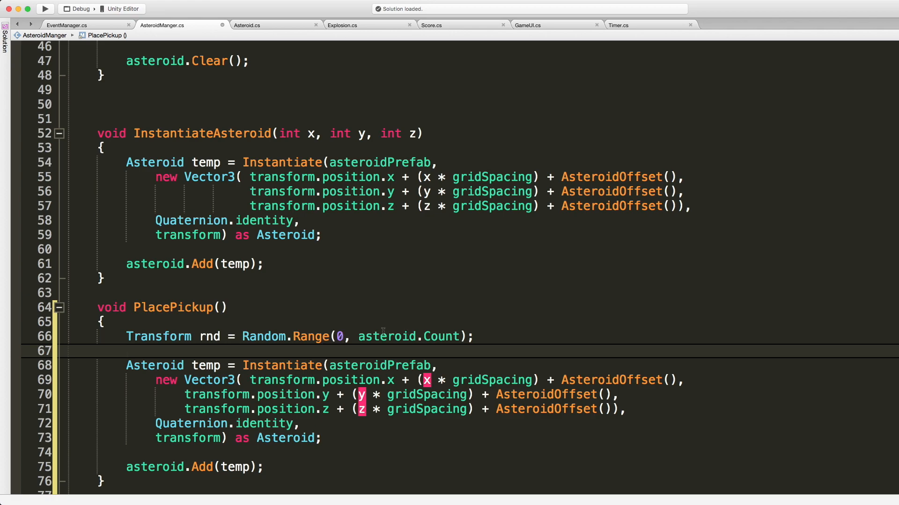
# Instantiate pickupPrefab at asteroid[rnd].transform.position with Quaternion.identity.
pyautogui.click(126, 351)
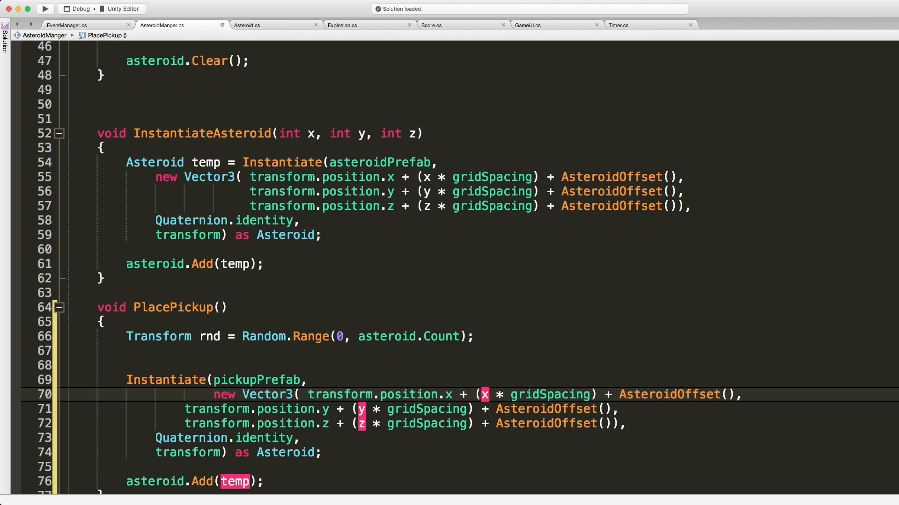
pyautogui.doubleClick(340, 394)
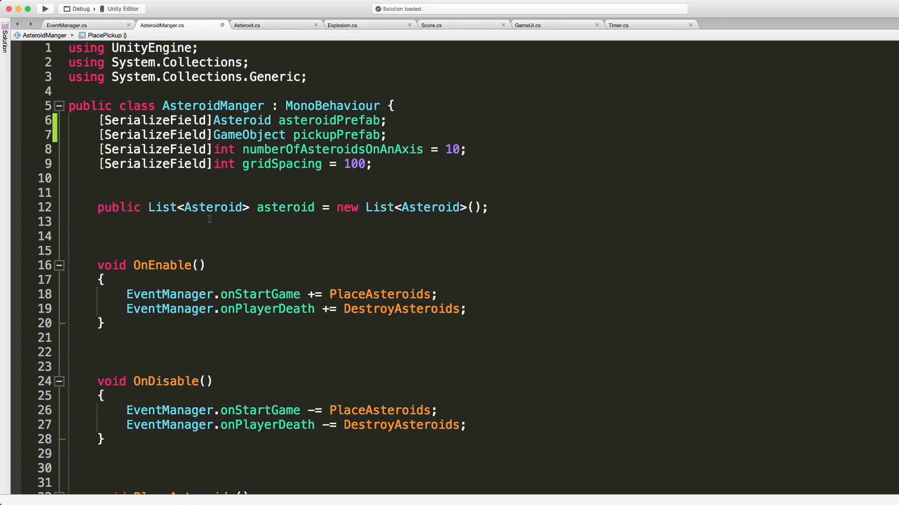
pyautogui.scroll(-3)
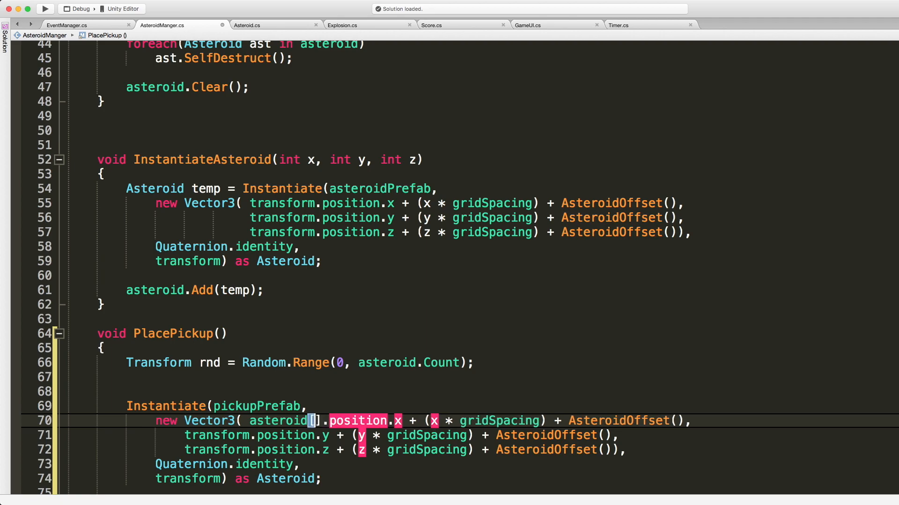
pyautogui.write('rnd].transform')
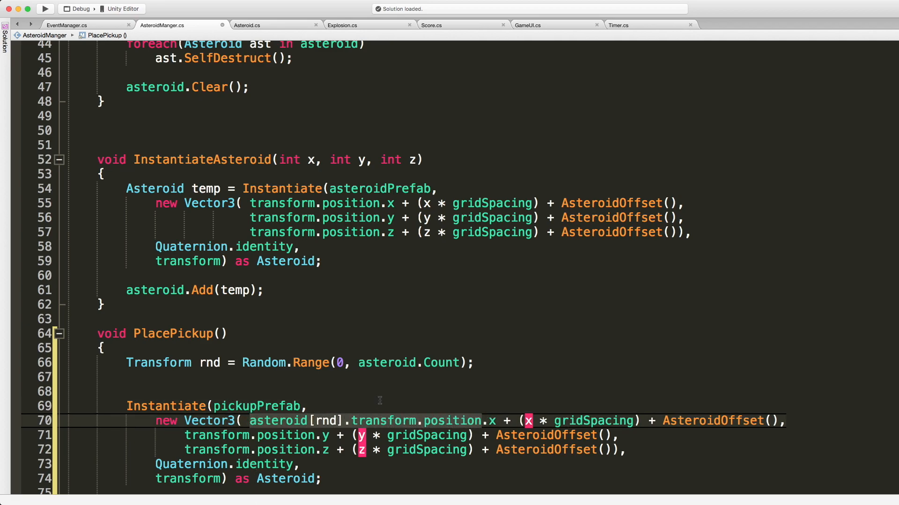
pyautogui.write('asteroid[rnd].transform.position, Quaternion.id')
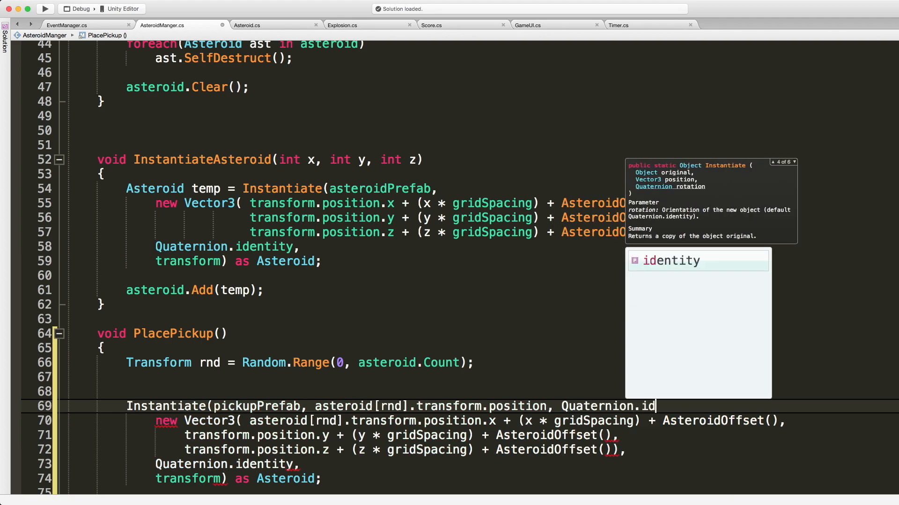
pyautogui.press('Tab')
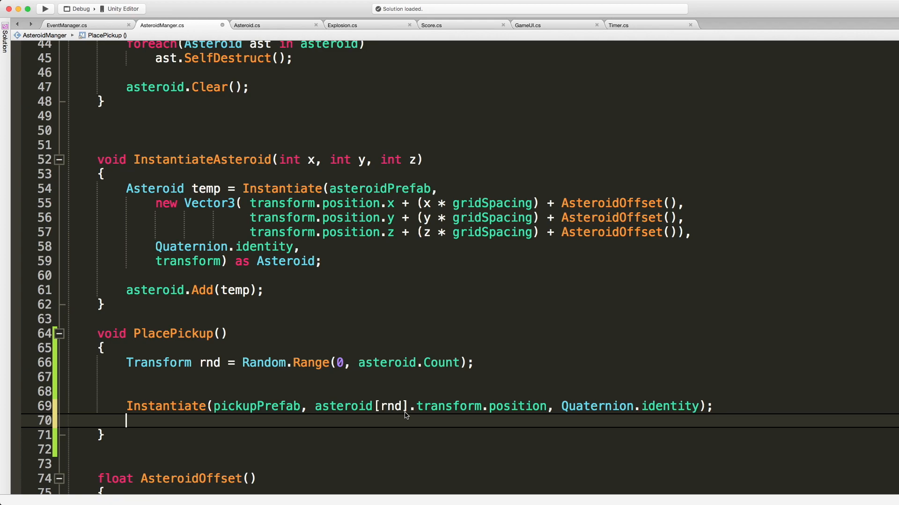
# Add Destroy(asteroid[rnd]) to PlacePickup and a PlacePickup(); call in PlaceAsteroids.
pyautogui.write('Destroy(')
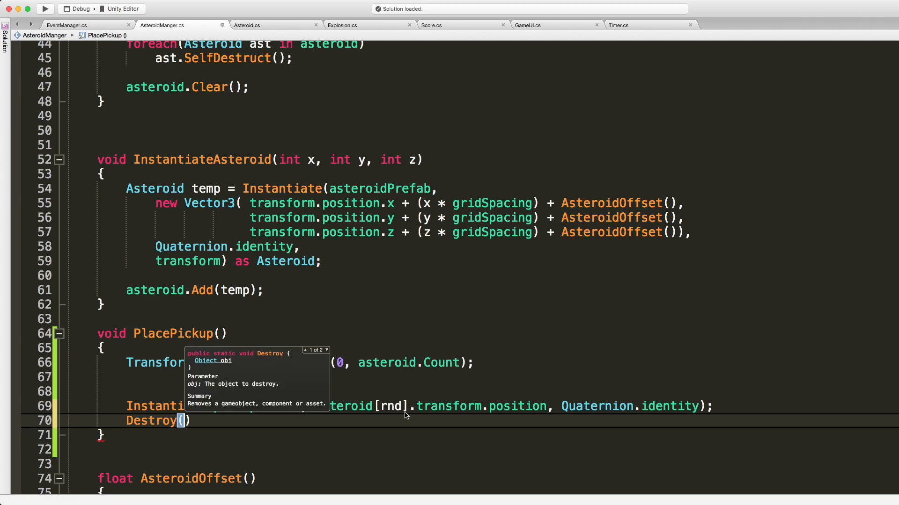
pyautogui.write('asteroid[')
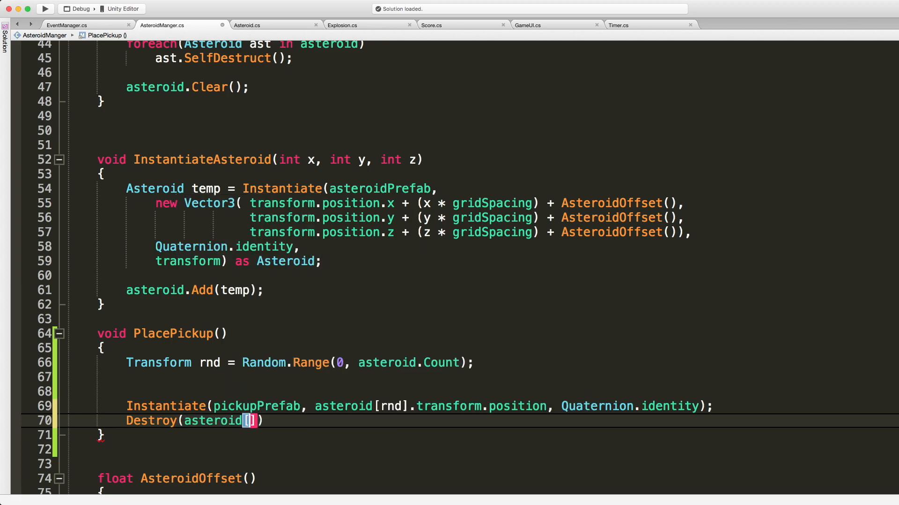
pyautogui.write('aster')
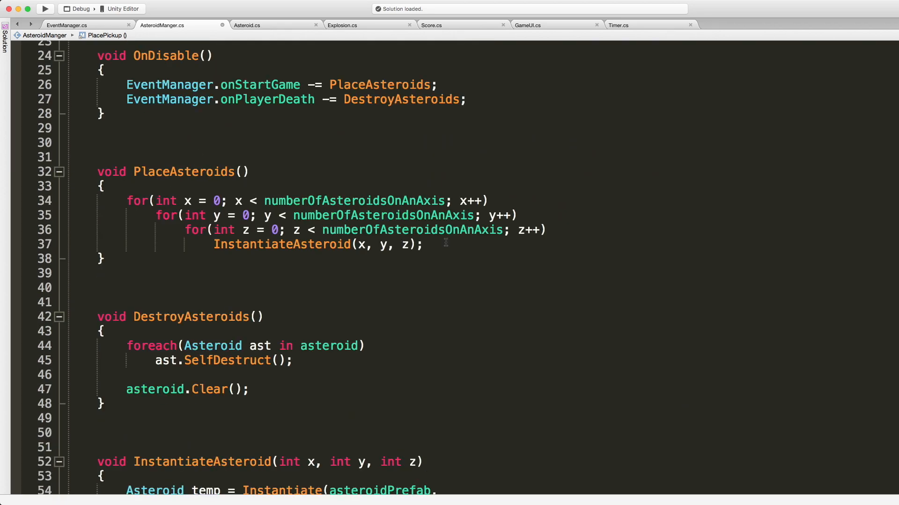
pyautogui.write('PlacePickup();')
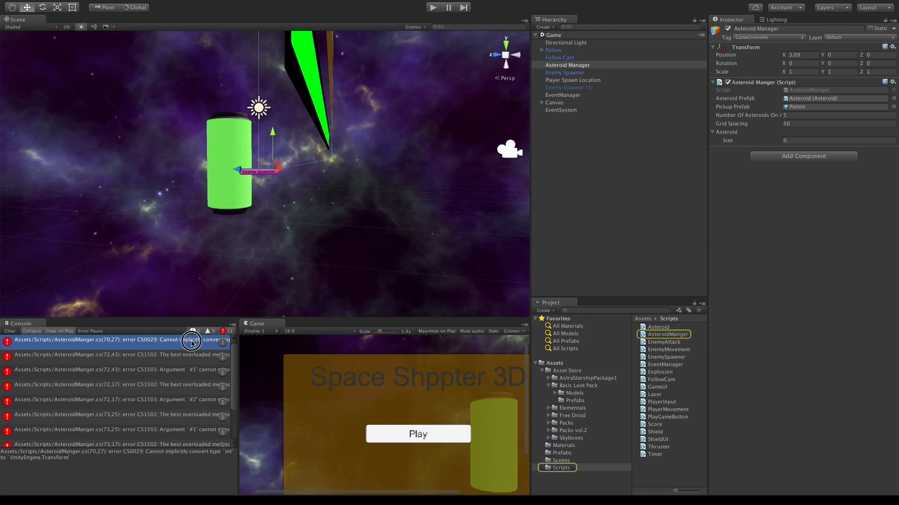
# Inspect the first compile error, then clear the Console's logged errors.
pyautogui.doubleClick(115, 339)
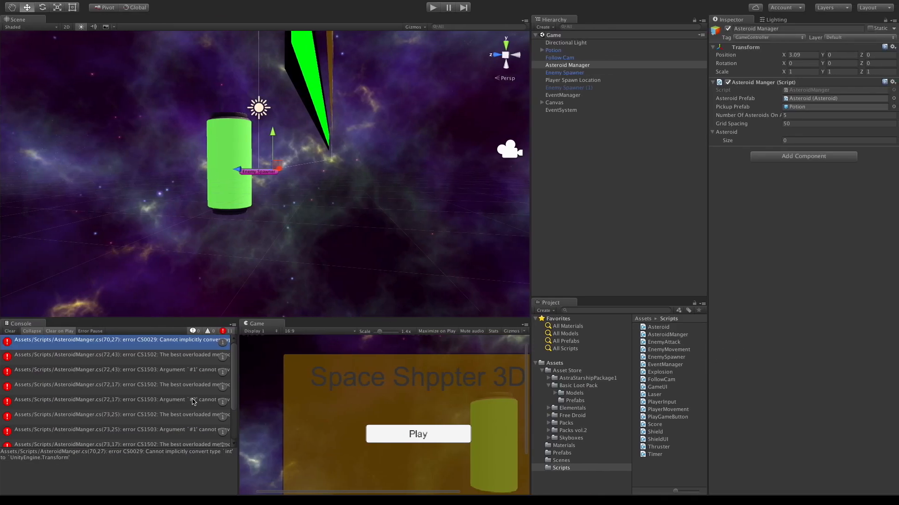
pyautogui.click(9, 331)
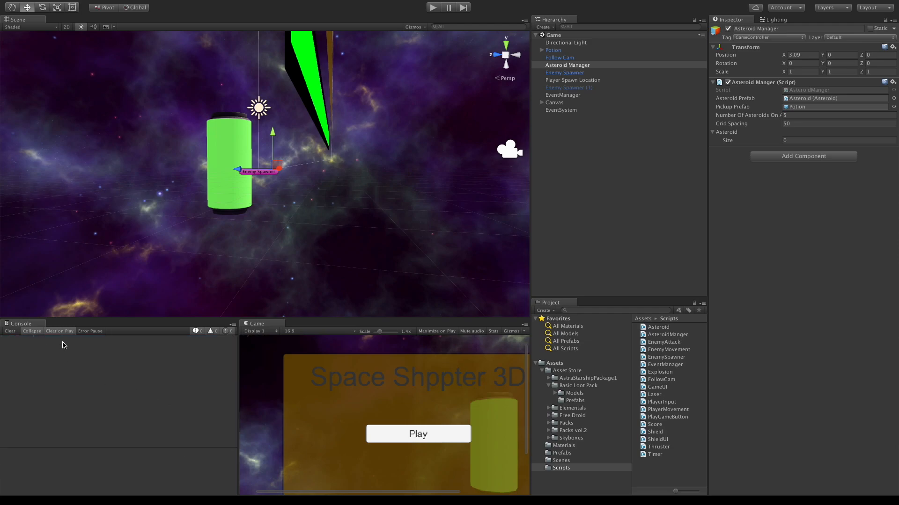
pyautogui.click(579, 72)
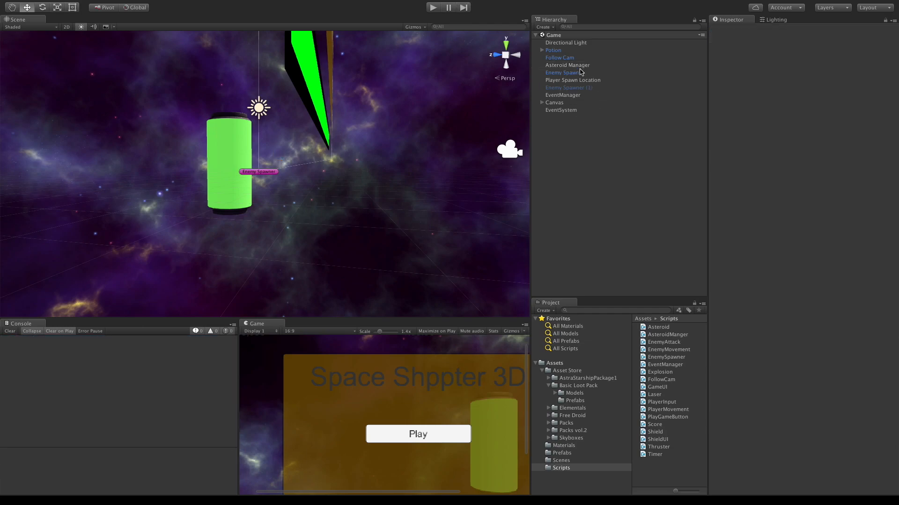
# Delete the Potion object from the scene and enter Play mode.
pyautogui.click(553, 50)
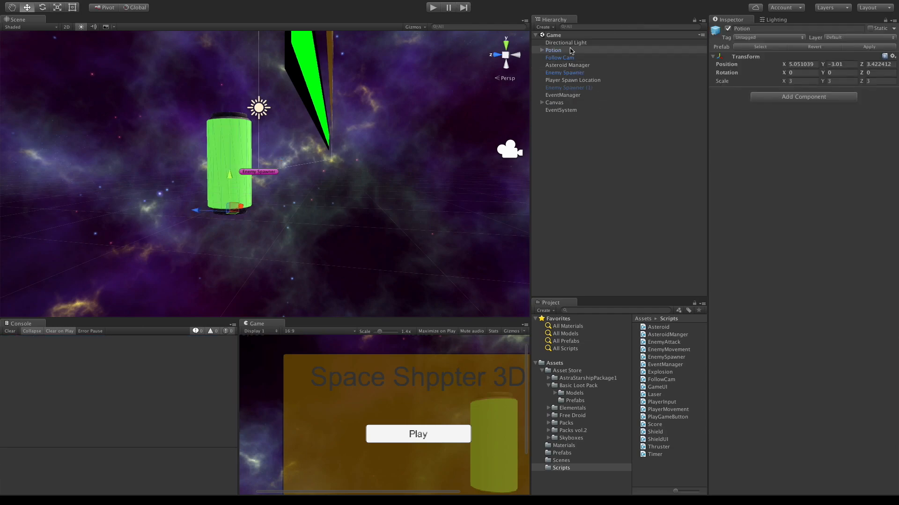
pyautogui.press('Delete')
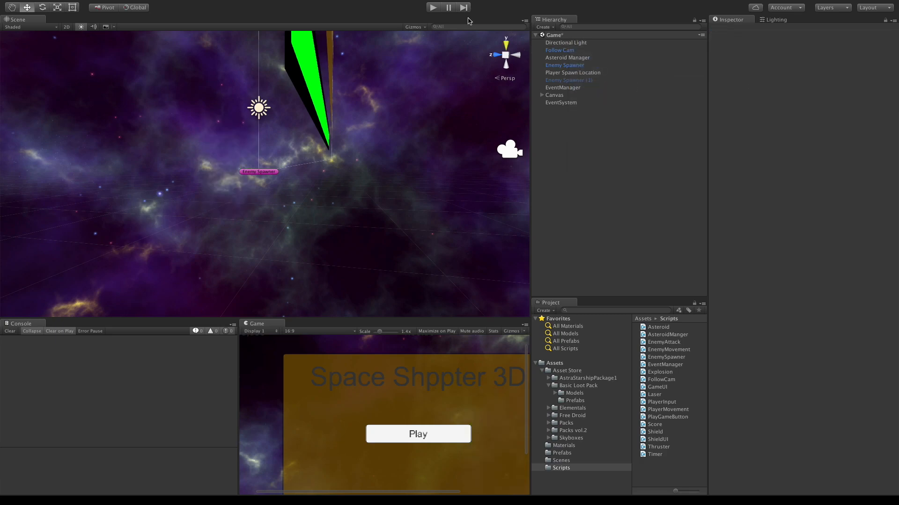
pyautogui.click(433, 6)
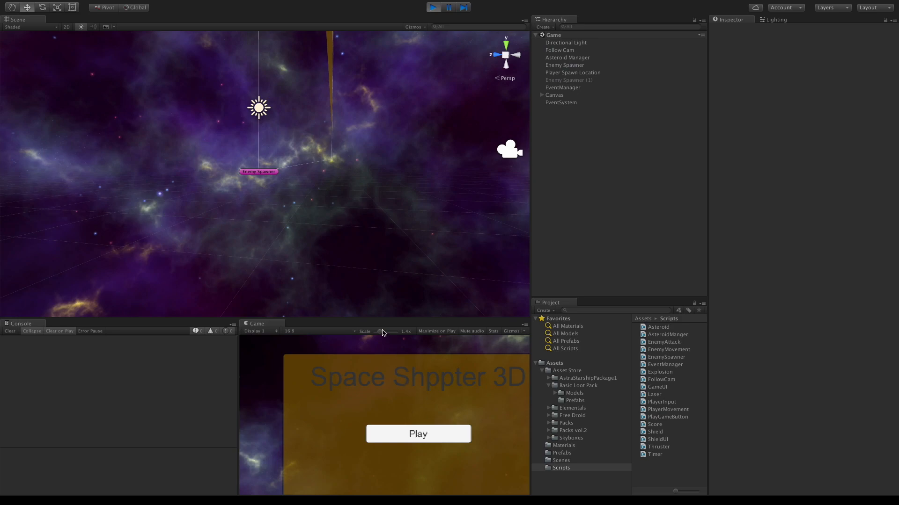
# Play a round, inspect the spawned Potion(Clone) among the asteroids, and stop.
pyautogui.click(418, 434)
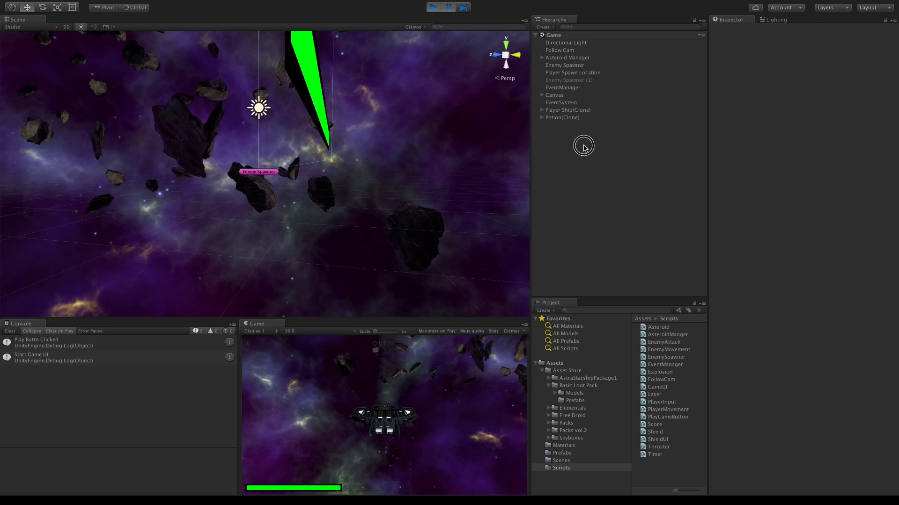
pyautogui.click(563, 118)
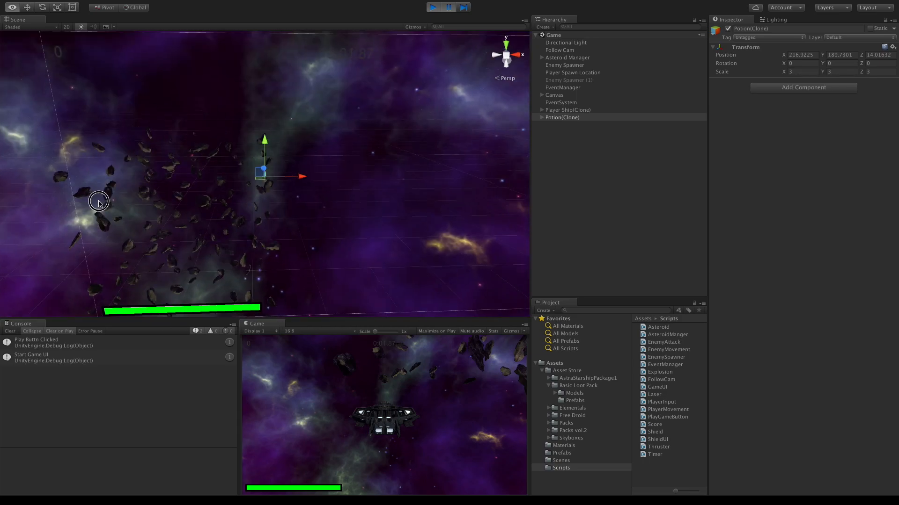
pyautogui.click(432, 7)
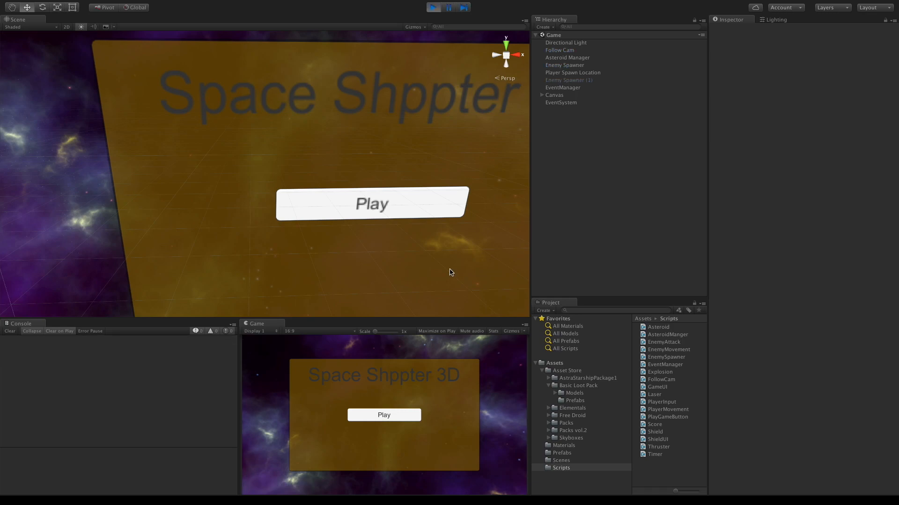
# Start a fresh round so the ship, a new asteroid field and a Potion clone spawn.
pyautogui.click(384, 414)
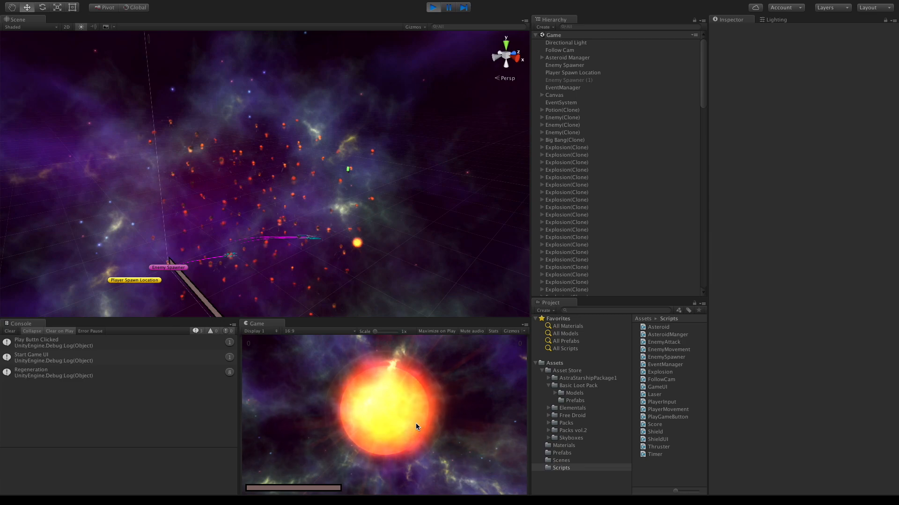
pyautogui.click(434, 7)
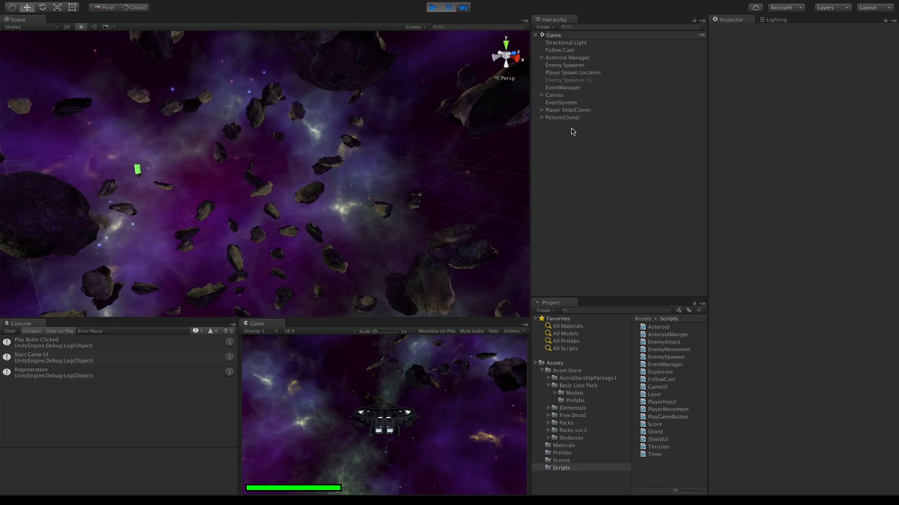
# Inspect the Asteroid(Clone) under the potion, then restart Play mode back to the title screen.
pyautogui.click(562, 117)
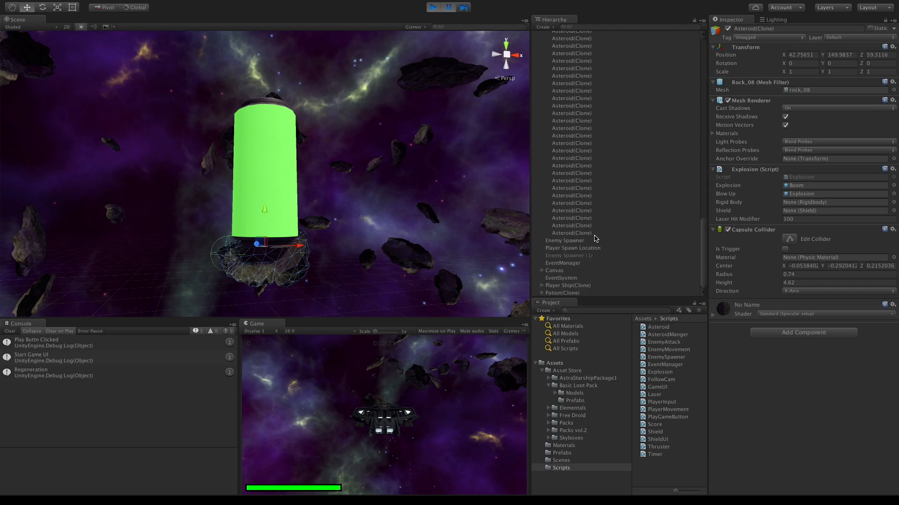
pyautogui.moveTo(601, 246)
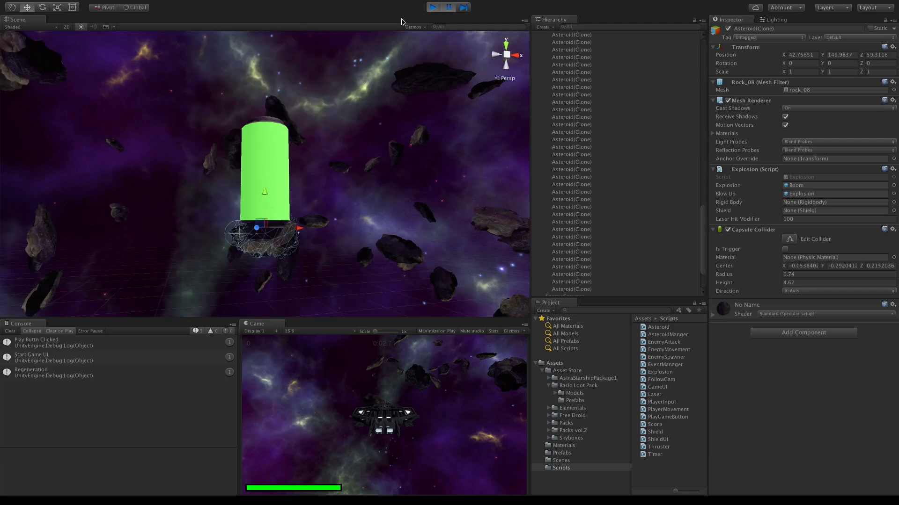
pyautogui.click(432, 7)
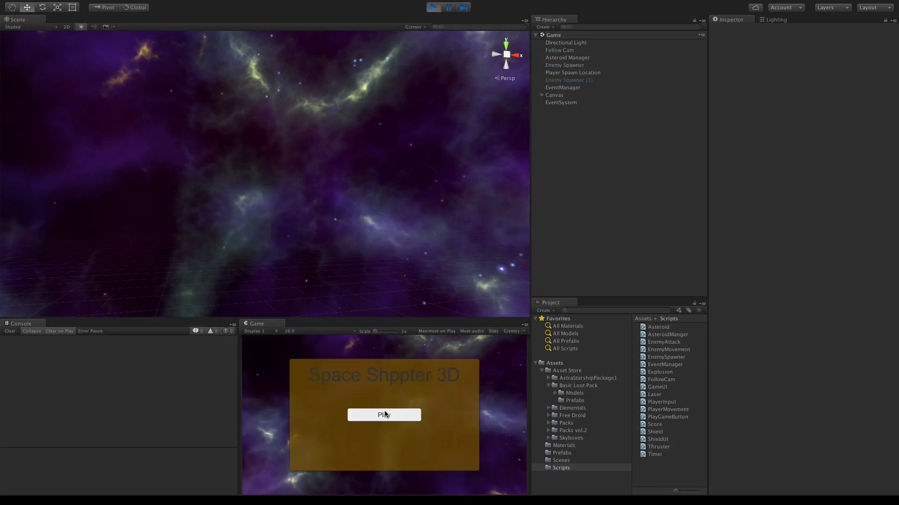
# Play a round, select the spawned Potion(Clone), and bring AsteroidManger.cs up for editing.
pyautogui.click(383, 414)
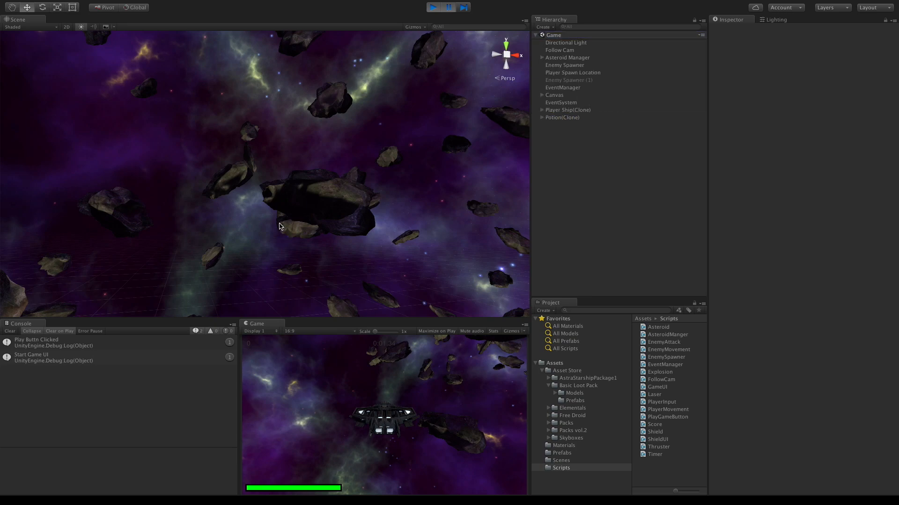
pyautogui.click(562, 118)
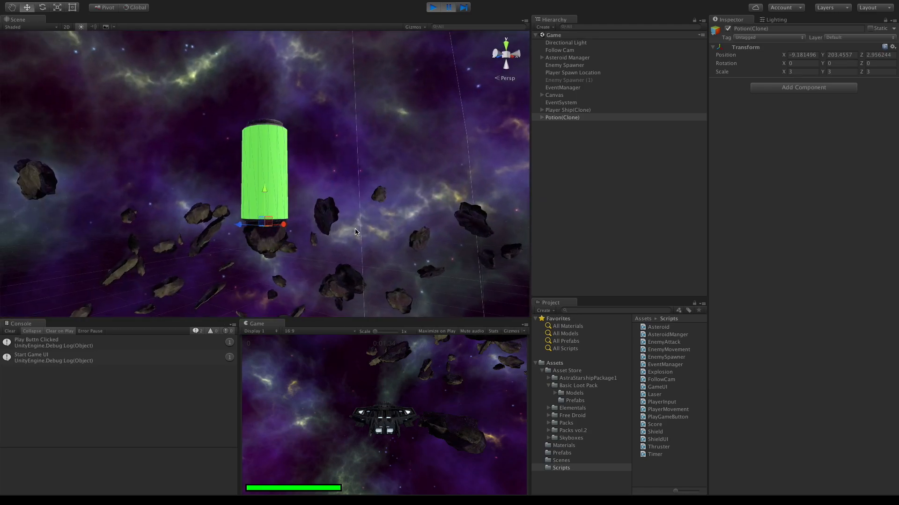
pyautogui.click(432, 7)
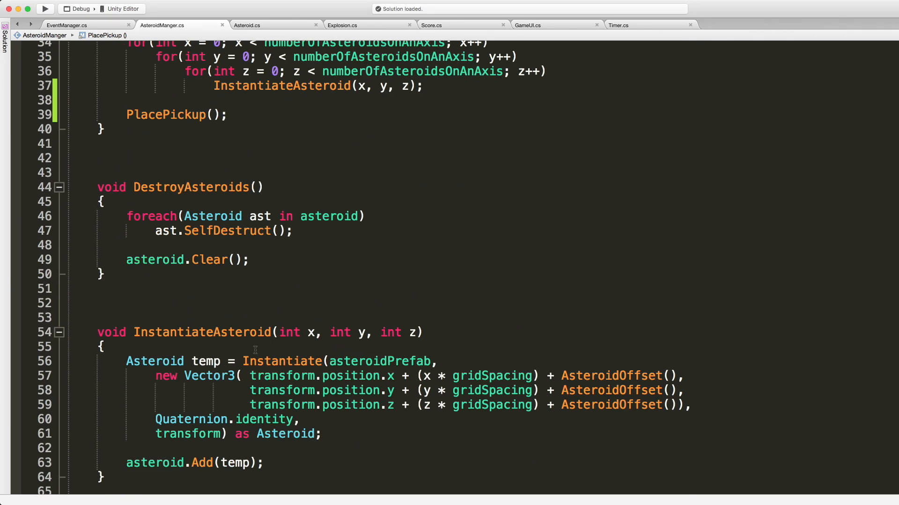
# In InstantiateAsteroid, add temp.name = "Asteroid: " + x + "-" + y + "-" + z; before asteroid.Add(temp).
pyautogui.click(127, 448)
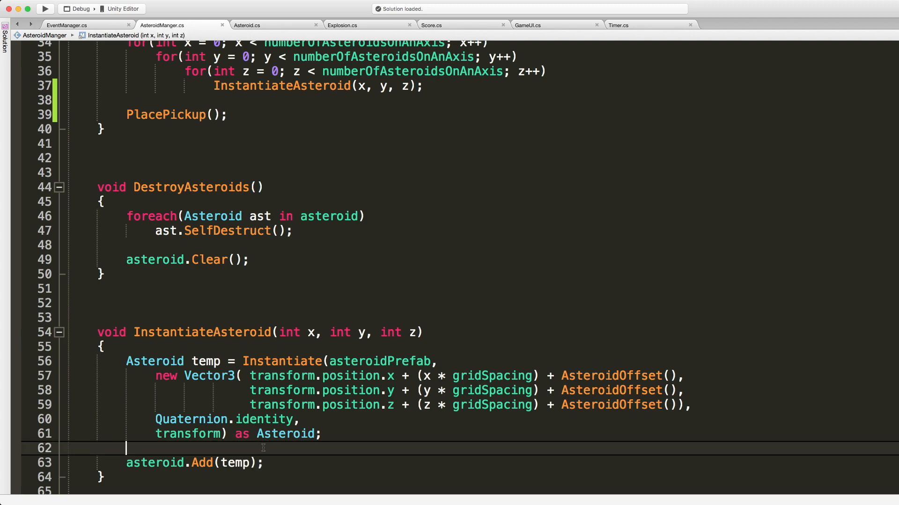
pyautogui.press('Return')
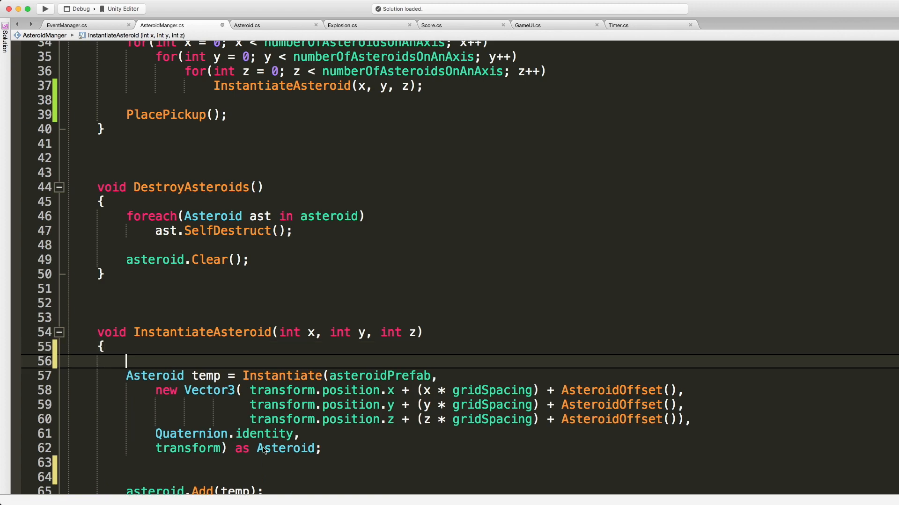
pyautogui.write('int cnt')
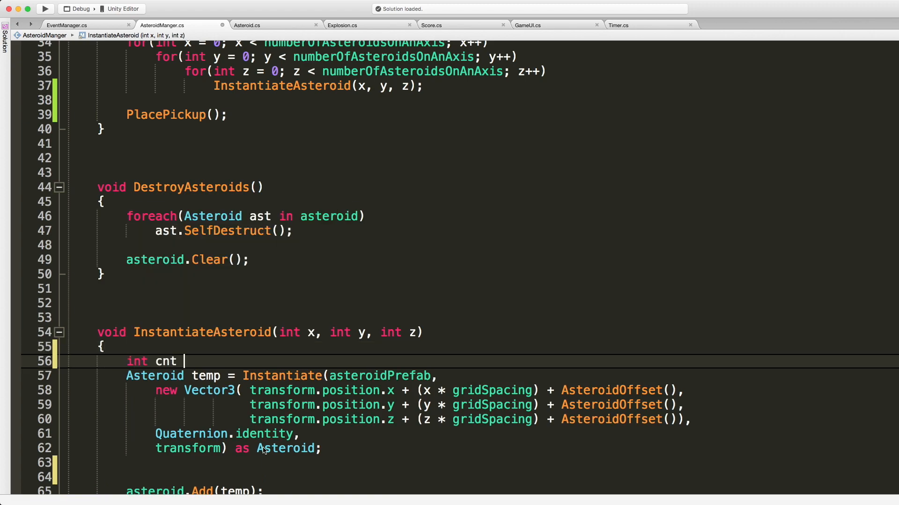
pyautogui.write('= 0;')
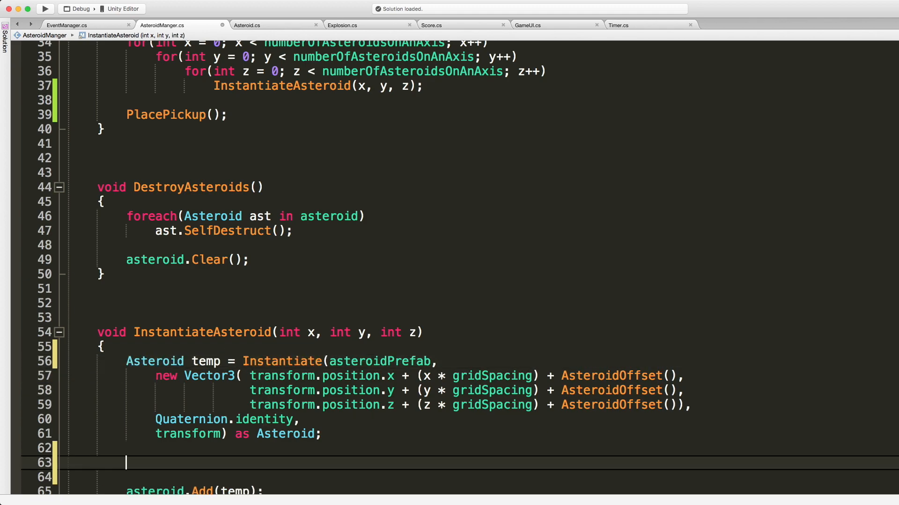
pyautogui.write('temp.')
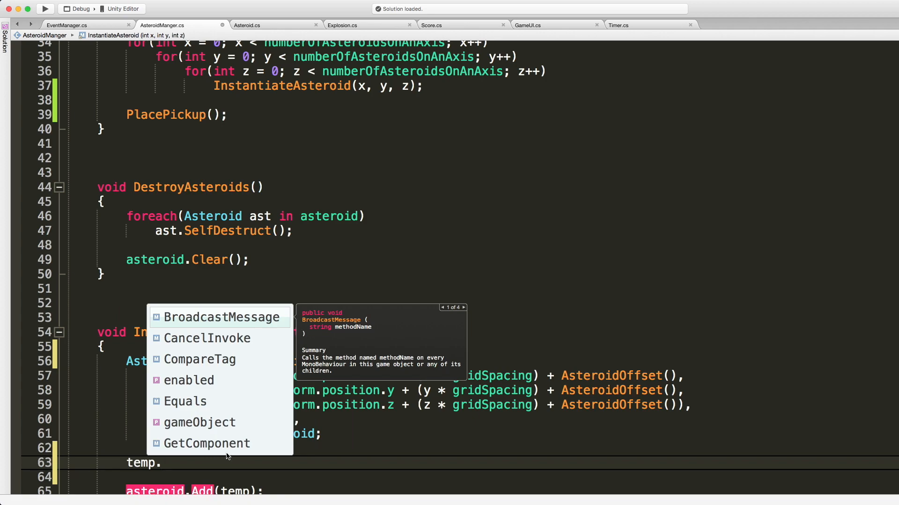
pyautogui.write('name = "A')
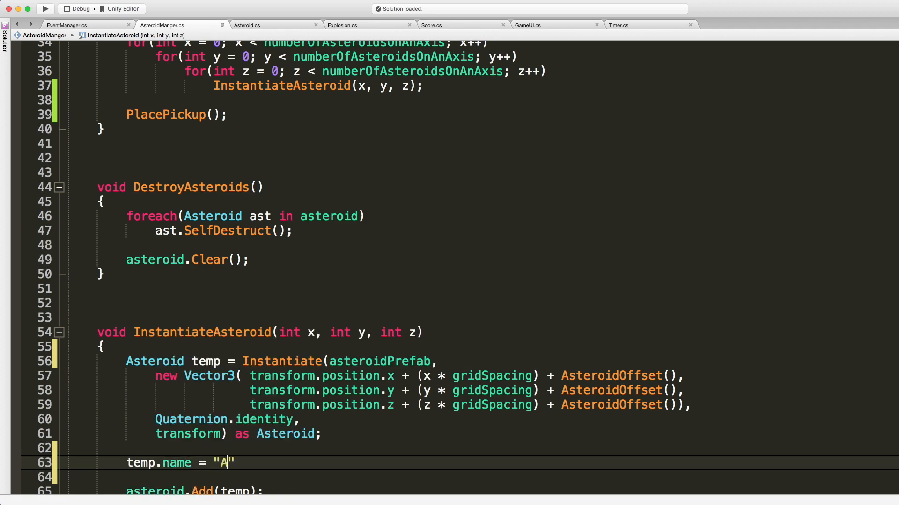
pyautogui.write('steroid:')
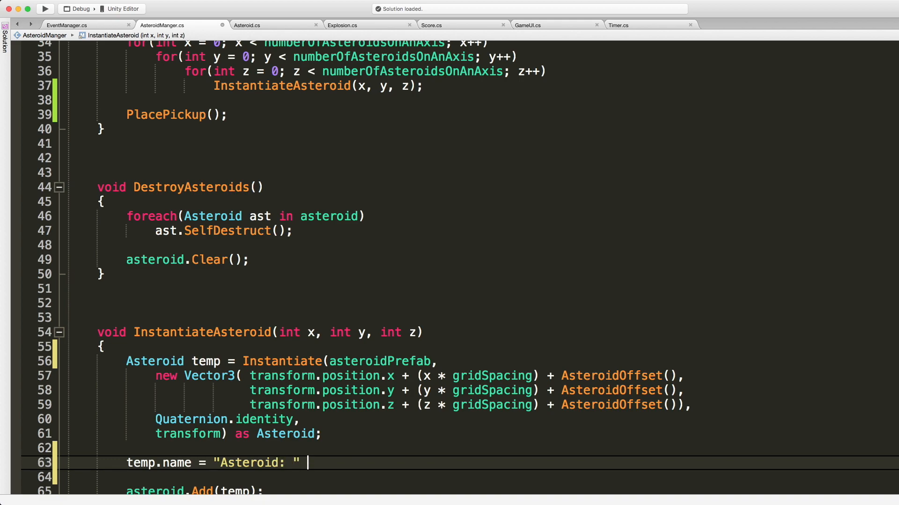
pyautogui.write('x y')
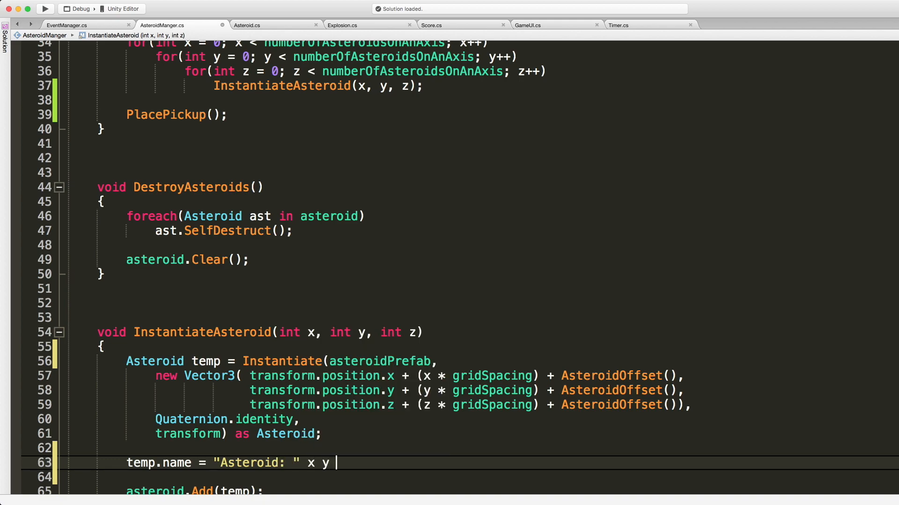
pyautogui.write('z')
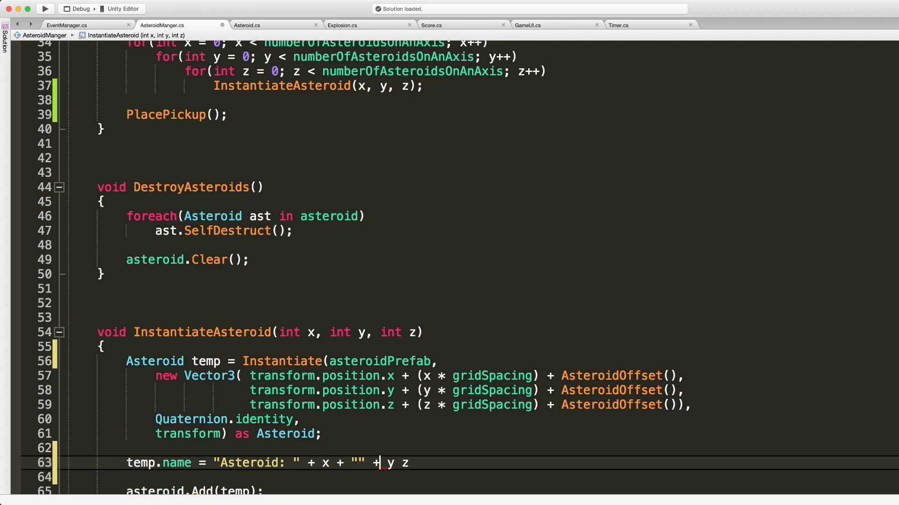
pyautogui.write('+ "" + z;')
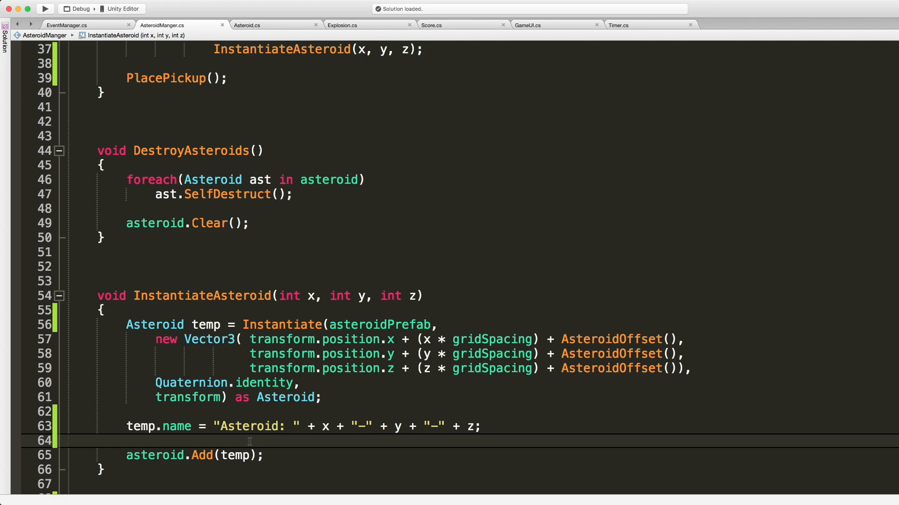
pyautogui.scroll(-3)
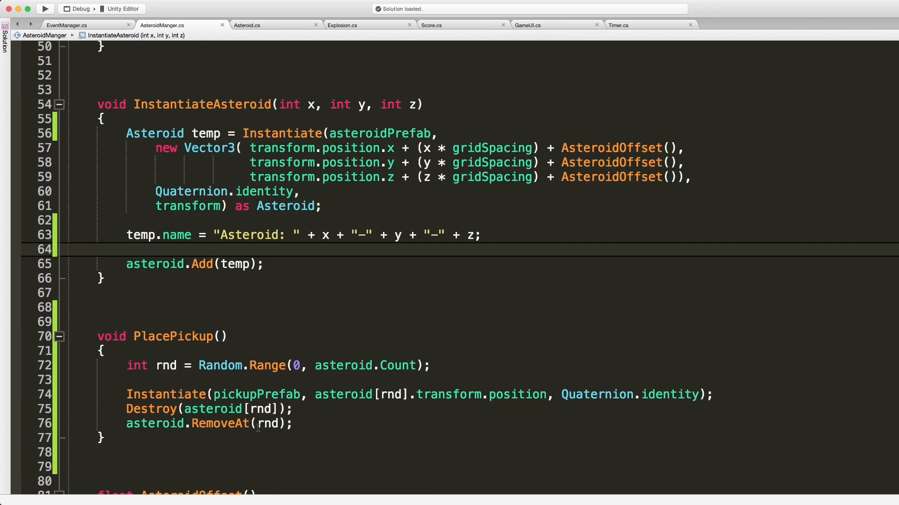
pyautogui.moveTo(741, 399)
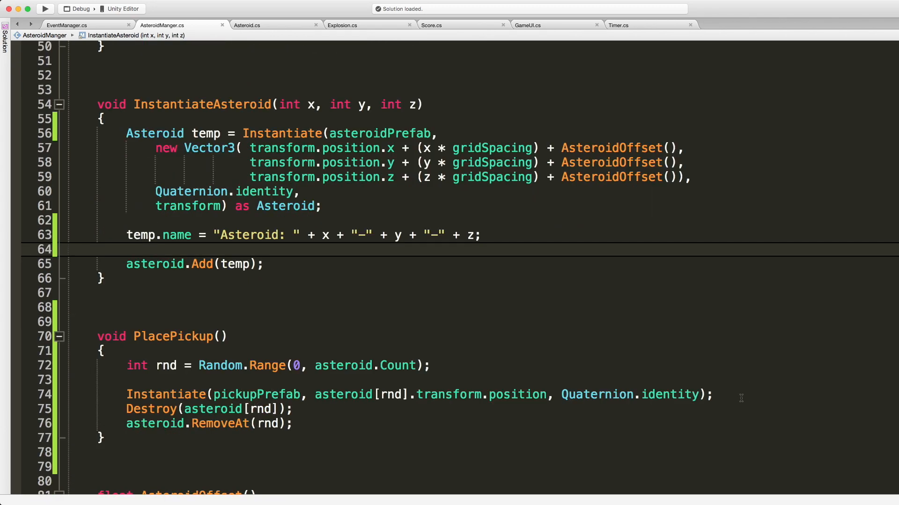
# Insert Debug.Log("Destroying:" + asteroid[rnd].name); above the Destroy(asteroid[rnd]) line in PlacePickup.
pyautogui.write('De')
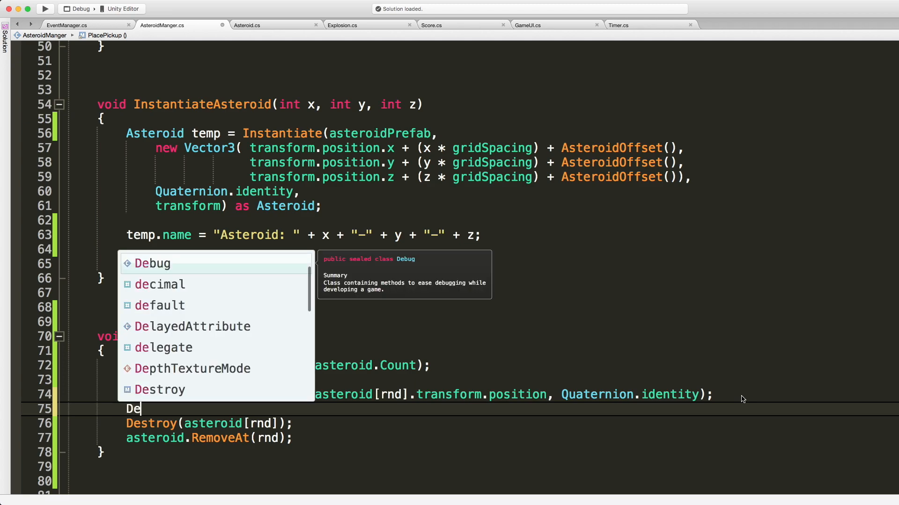
pyautogui.write('bug.Log')
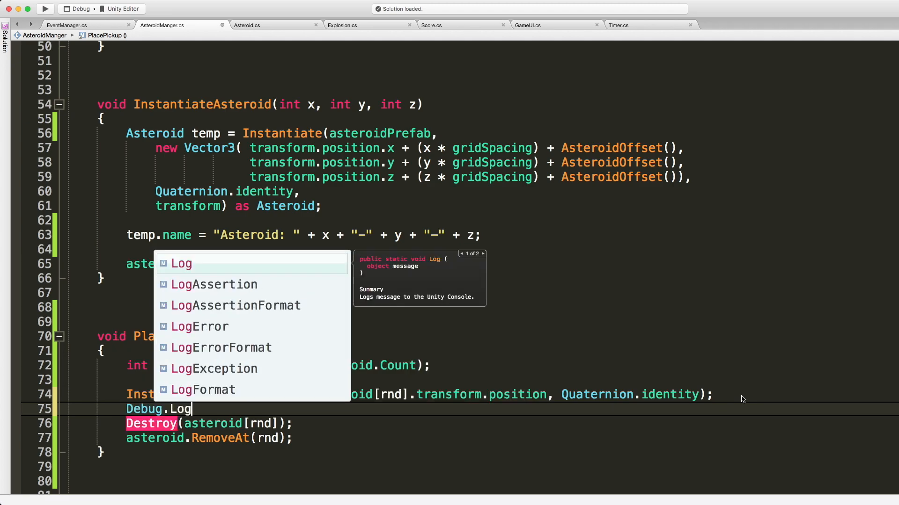
pyautogui.write('(Dest')
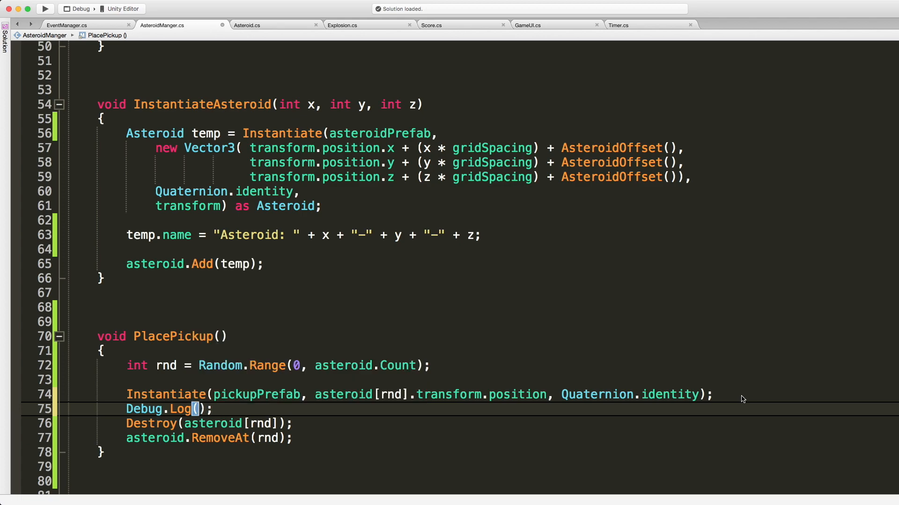
pyautogui.write('"Destroying:" + as')
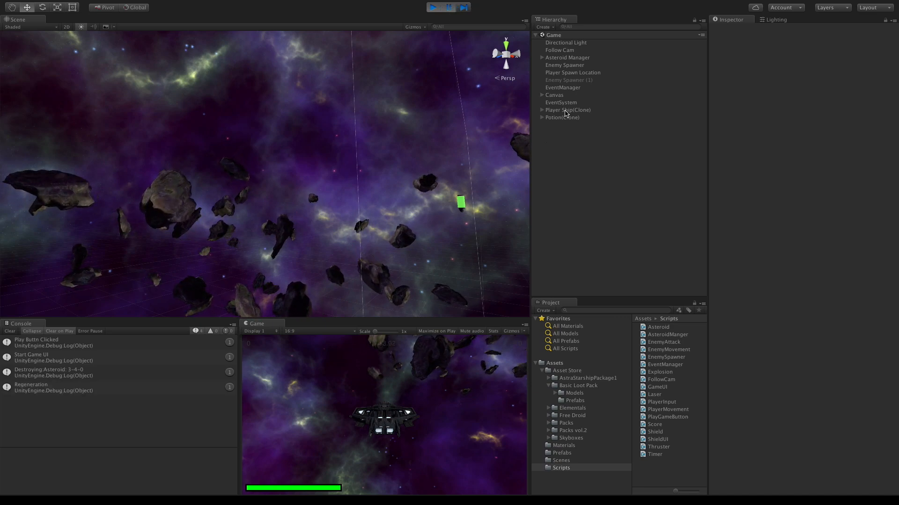
# Orbit beneath the potion in the Scene view and select the rock there, revealing it is Asteroid: 3-4-0.
pyautogui.click(562, 118)
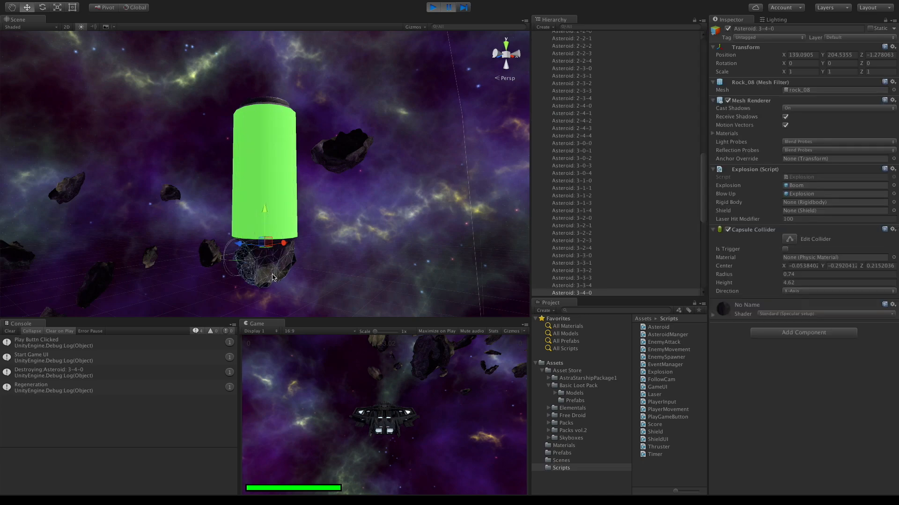
pyautogui.moveTo(272, 278); pyautogui.dragTo(378, 254)
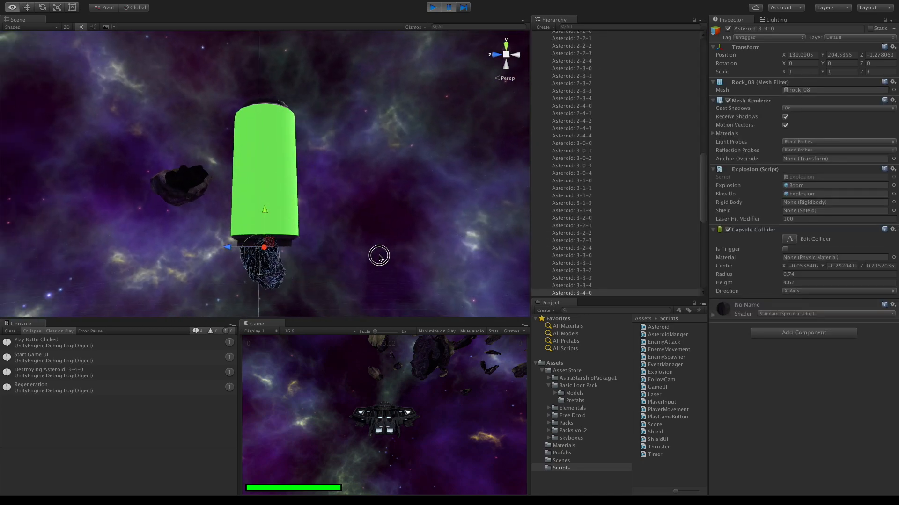
pyautogui.click(570, 285)
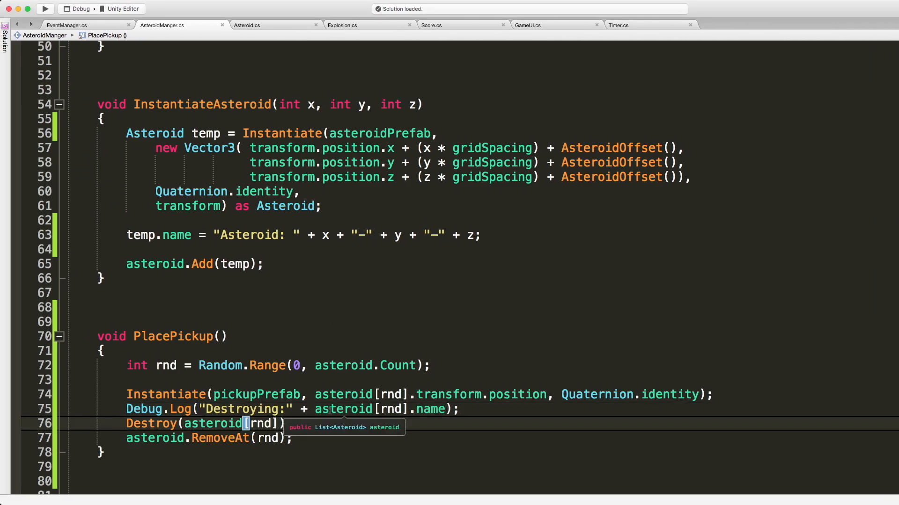
# Change line 76 to Destroy(asteroid[rnd].gameObject); so the whole asteroid object is removed.
pyautogui.write('.gameObject')
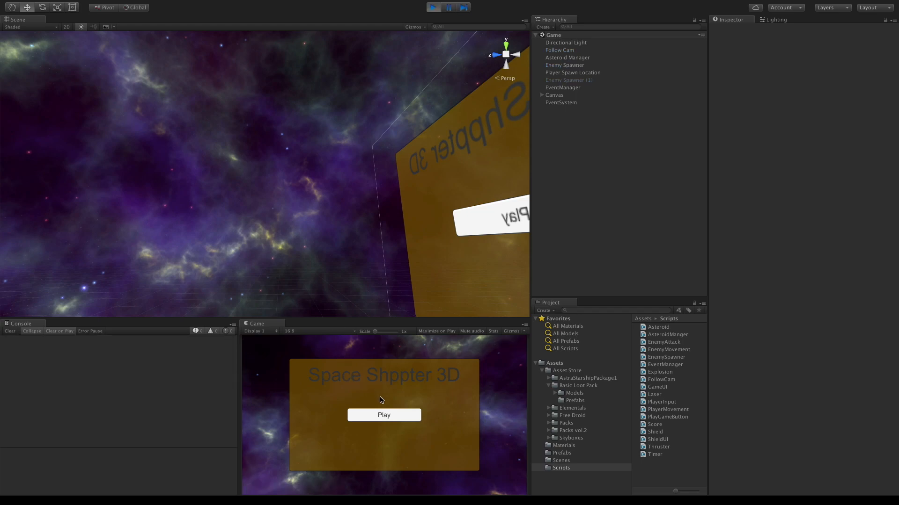
# Play a new round and inspect the spawned Potion(Clone), confirming Asteroid: 3-0-4 was destroyed.
pyautogui.click(383, 414)
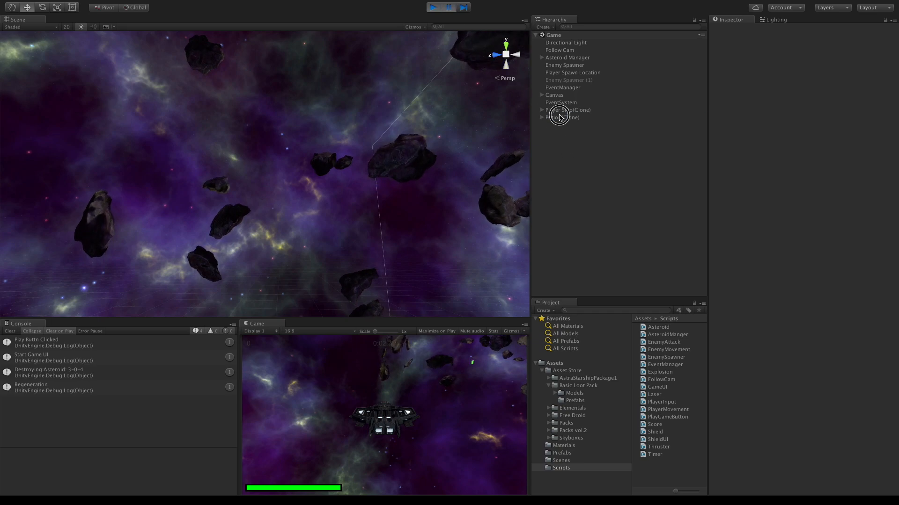
pyautogui.click(562, 118)
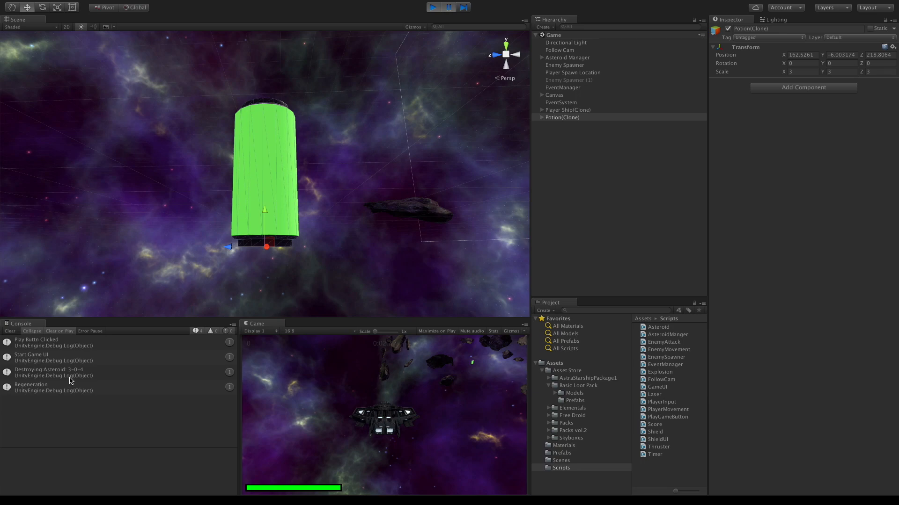
pyautogui.click(562, 117)
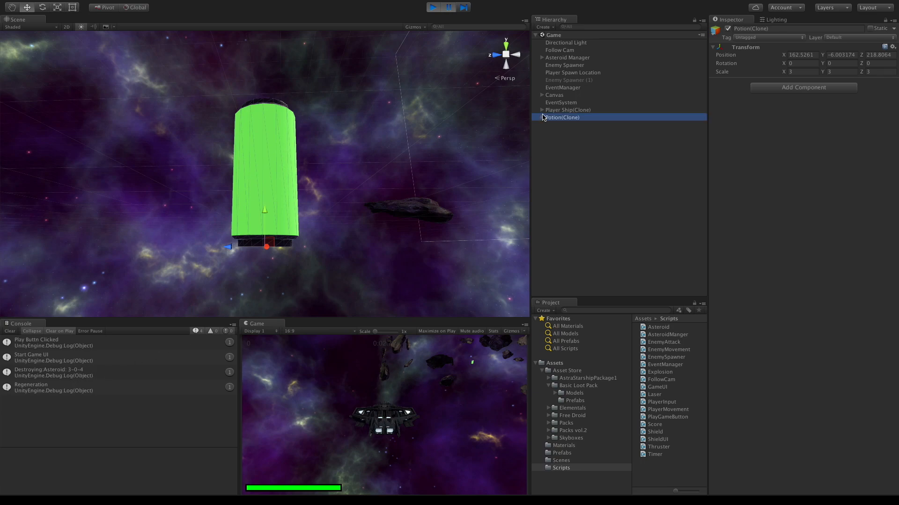
pyautogui.scroll(-3)
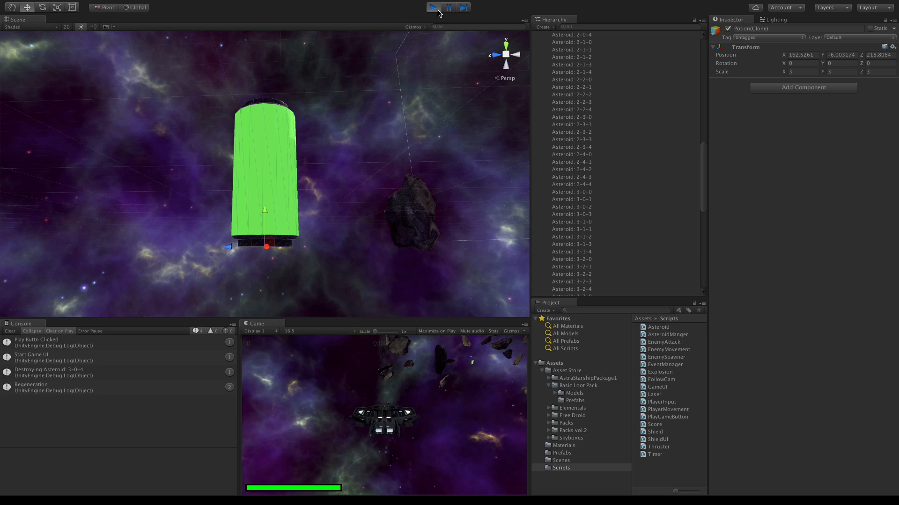
# Stop the running game and browse the Scenes and Prefabs folders in the Project panel.
pyautogui.click(433, 7)
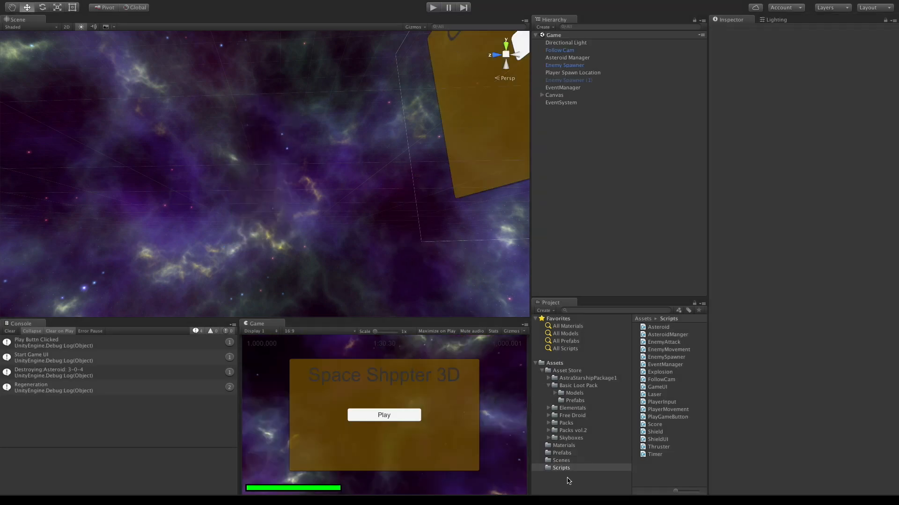
pyautogui.click(561, 453)
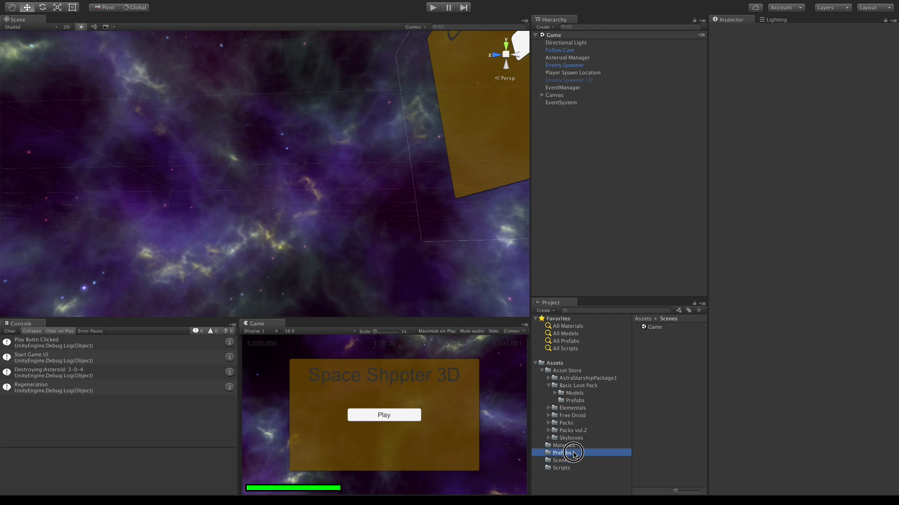
pyautogui.click(560, 468)
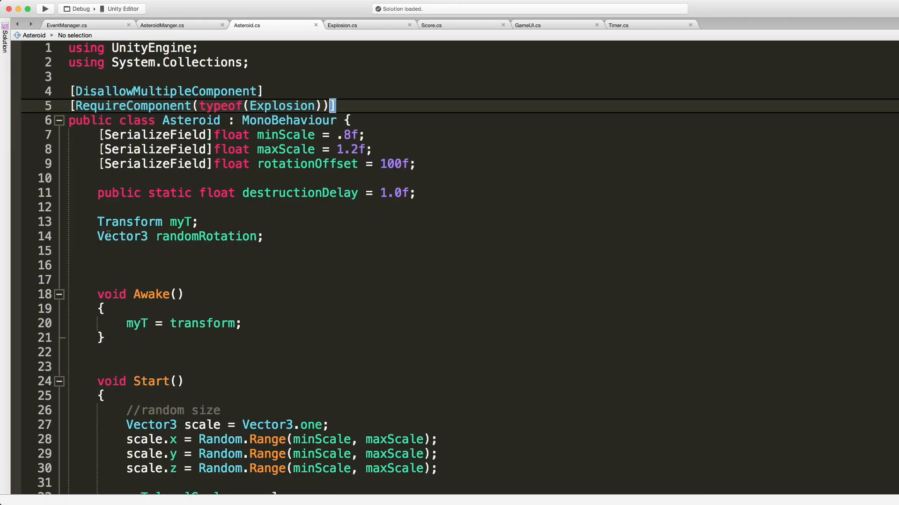
# Scroll through Asteroid.cs to review its SelfDestruct and GoBoom methods.
pyautogui.scroll(-3)
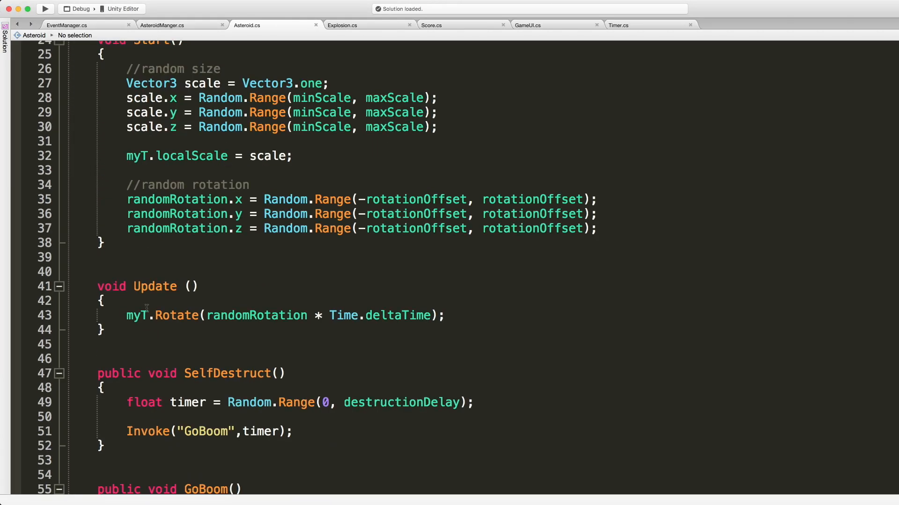
pyautogui.scroll(-3)
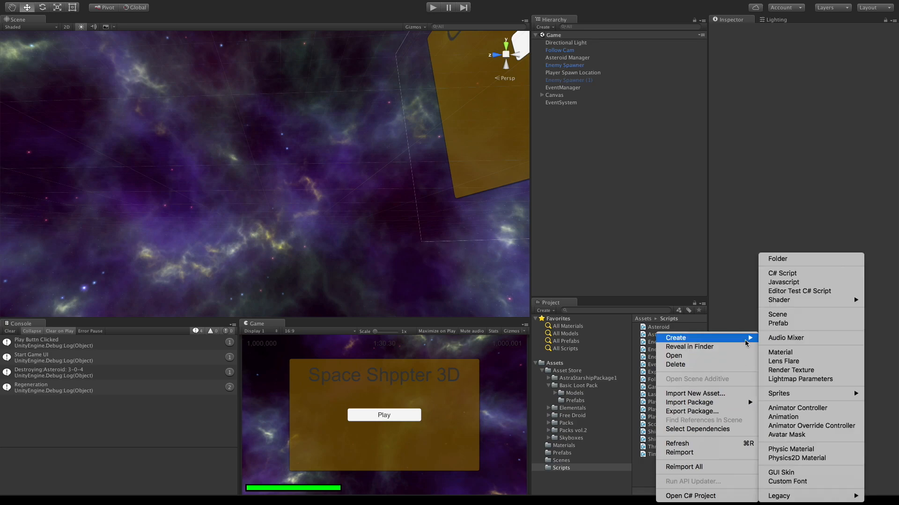
# Create a new C# script named Pickup in the Scripts folder via Create > C# Script.
pyautogui.click(782, 272)
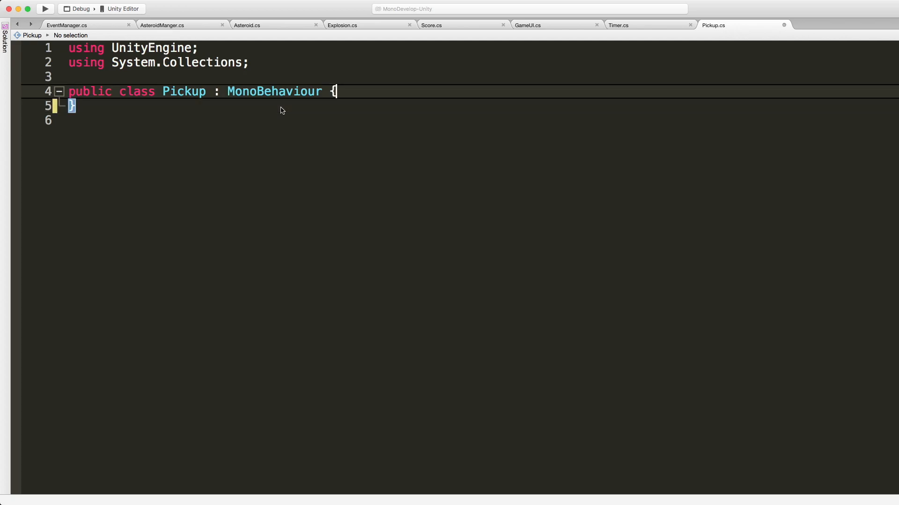
# Write three // comments: rotate the pickup, create a new pickup when this one is picked up, add score when shot or crashed into.
pyautogui.press('enter')
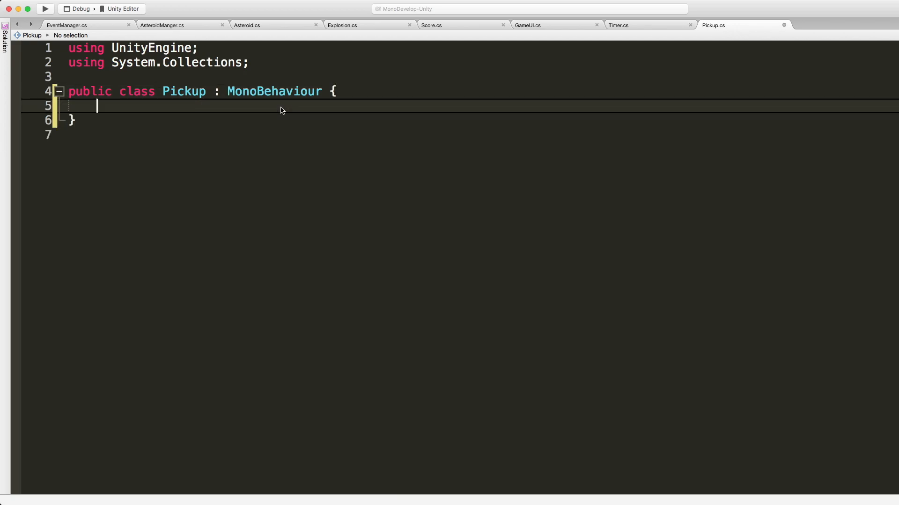
pyautogui.write('//')
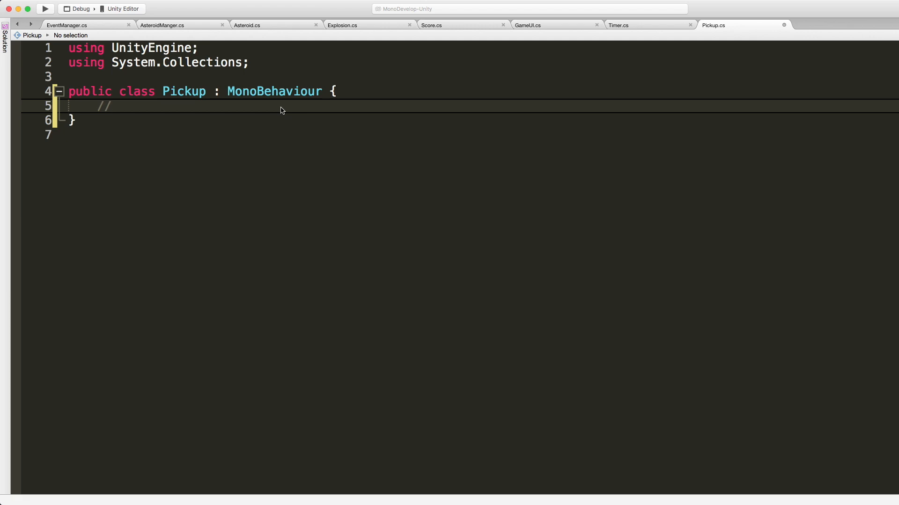
pyautogui.write('rotate the p')
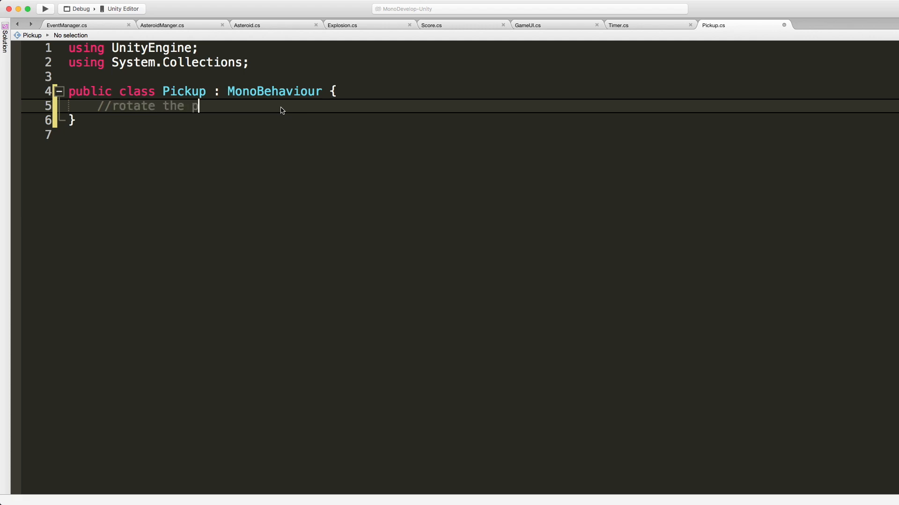
pyautogui.write('pcikup')
pyautogui.write('//')
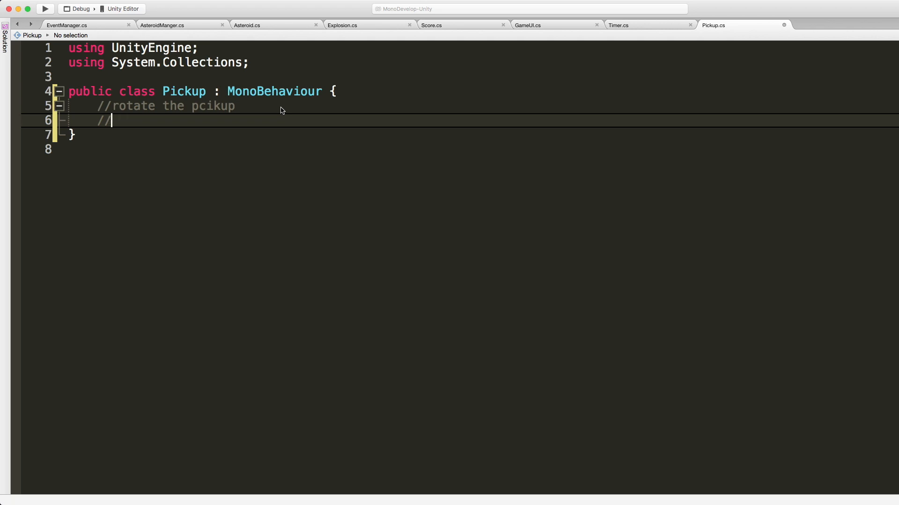
pyautogui.write('create an event to spawn a new')
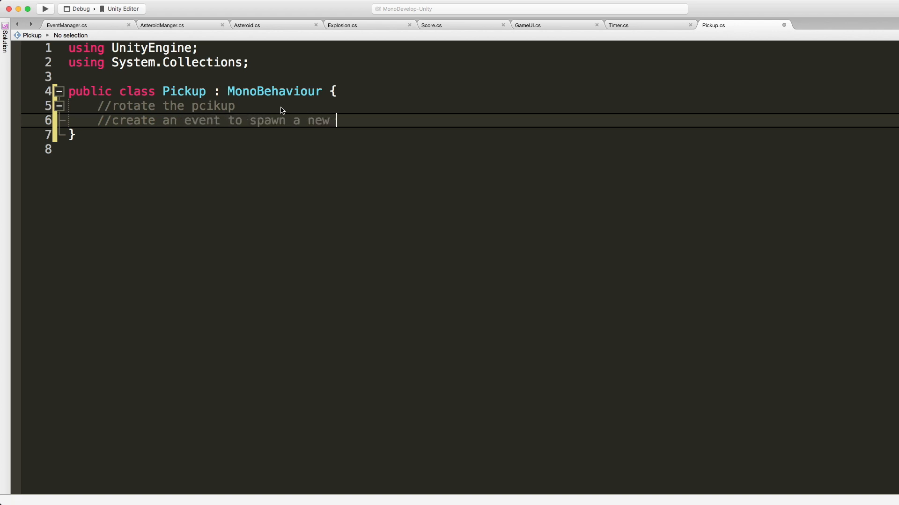
pyautogui.write('pickup when ths')
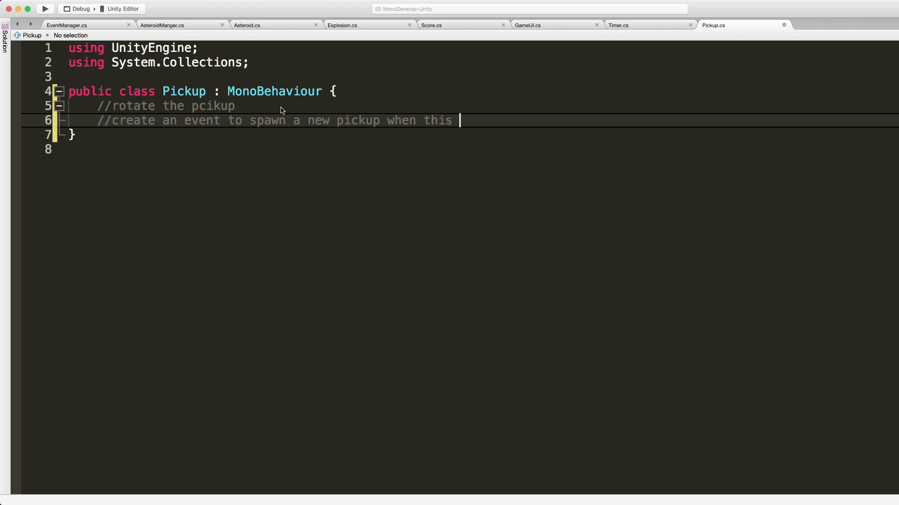
pyautogui.write('one is picked up')
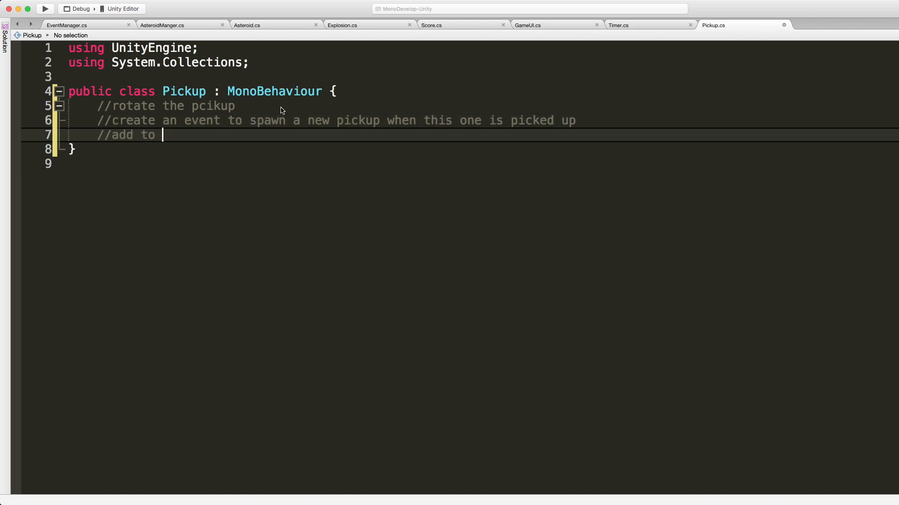
pyautogui.write('score when th')
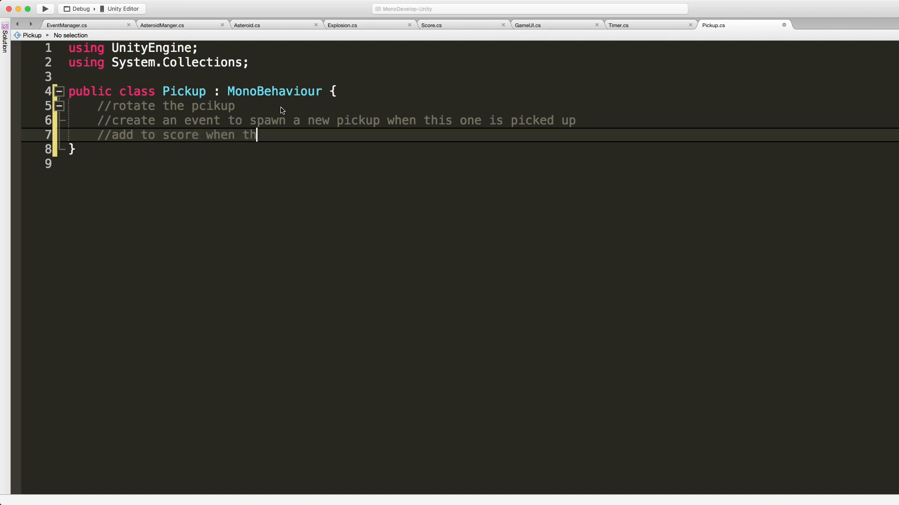
pyautogui.write('is is shot or')
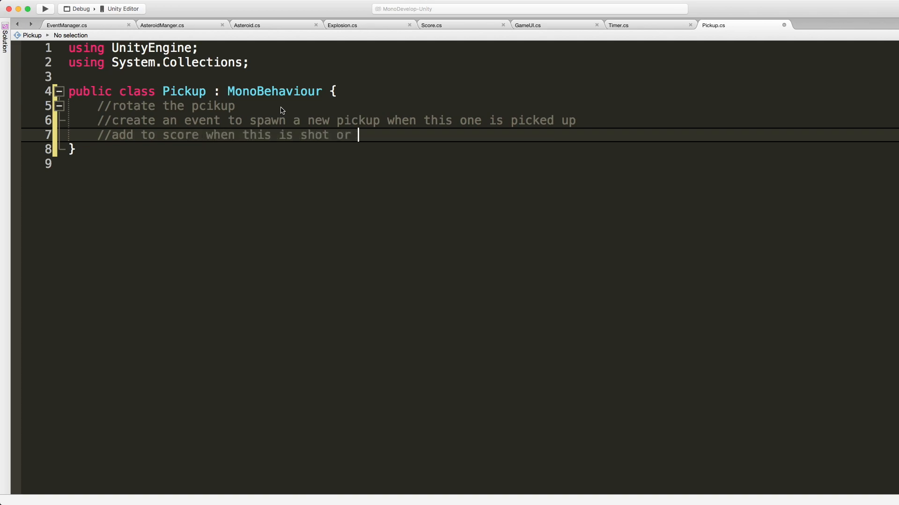
pyautogui.write('crashed in to')
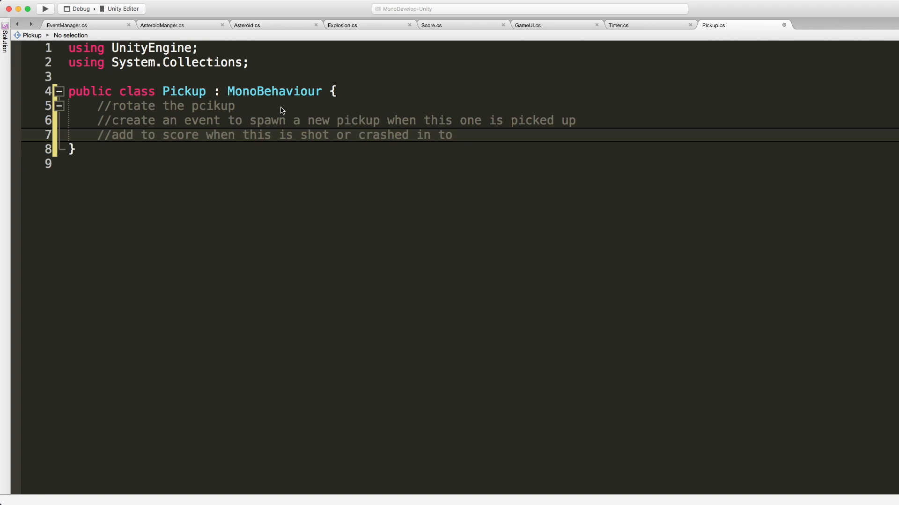